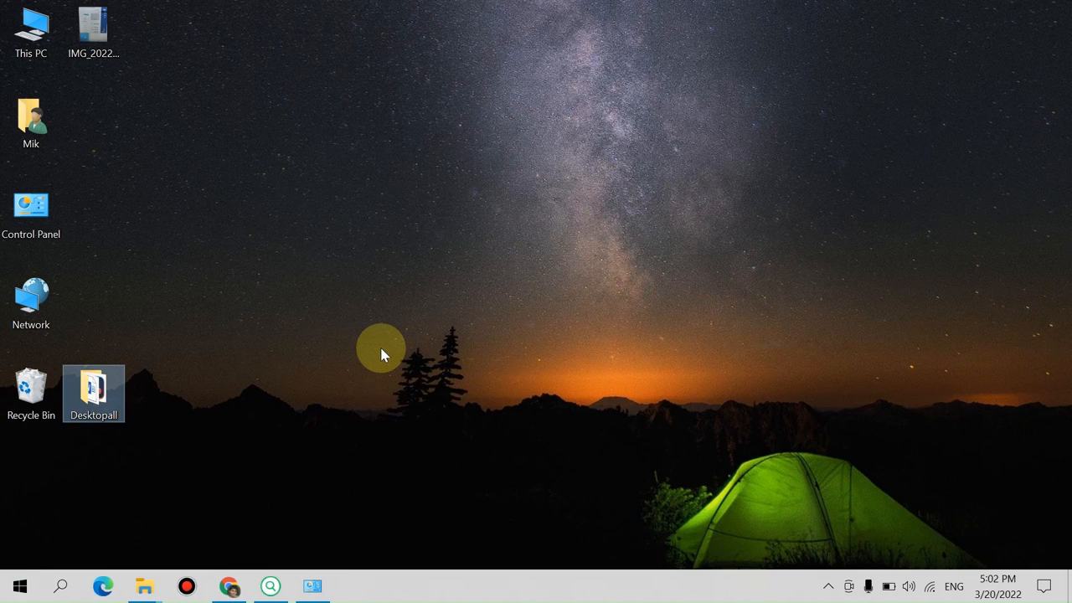
Step: View the desktop photo and enlarge it enough to read its contents
{"action": "left_click", "coordinate": [94, 30]}
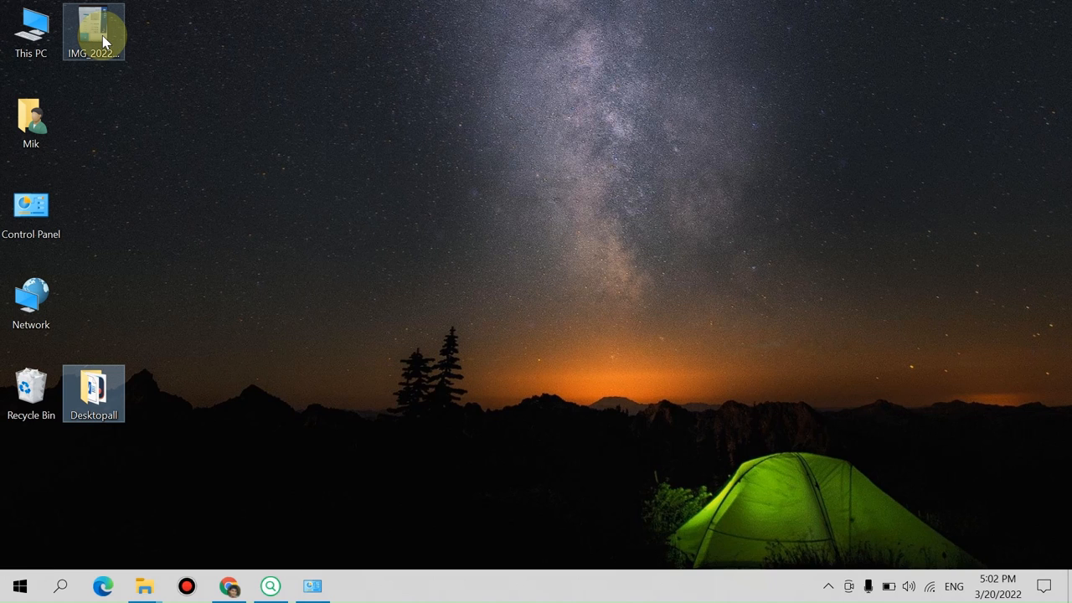
{"action": "mouse_move", "coordinate": [94, 32]}
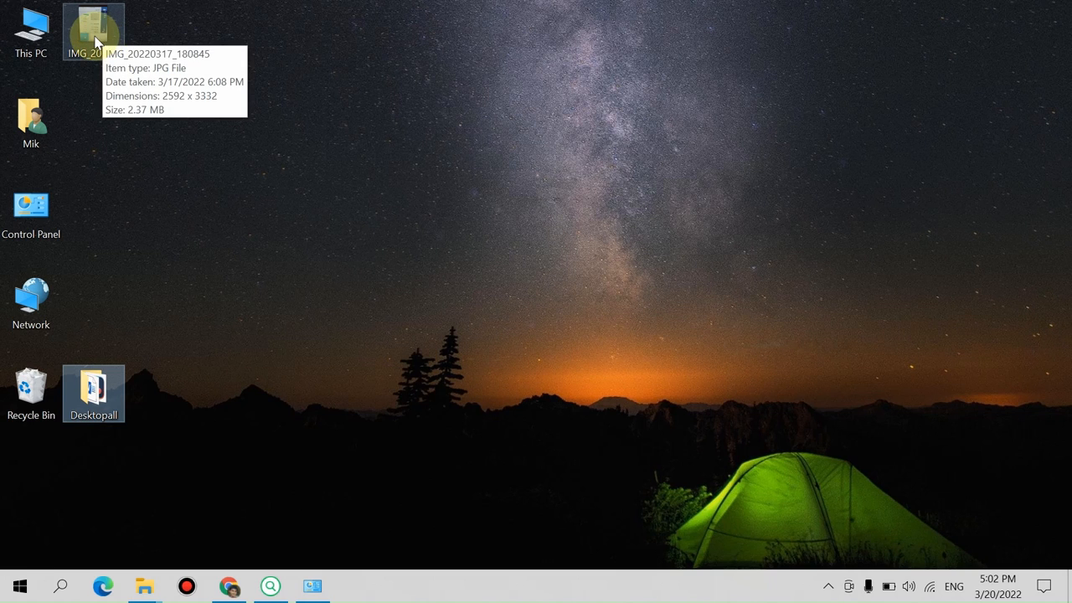
{"action": "double_click", "coordinate": [94, 25]}
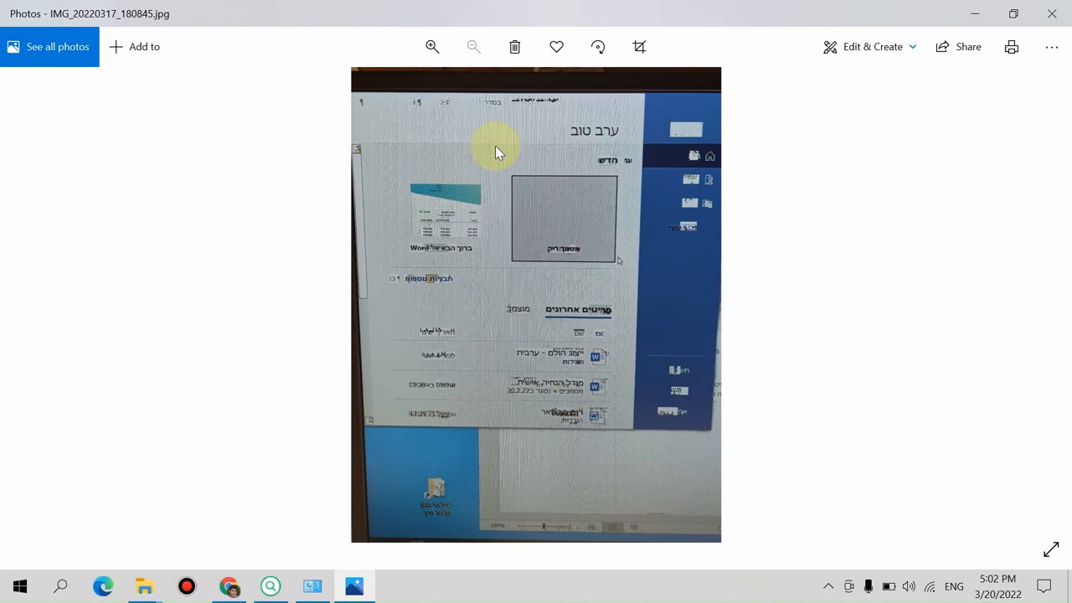
{"action": "left_click", "coordinate": [432, 47]}
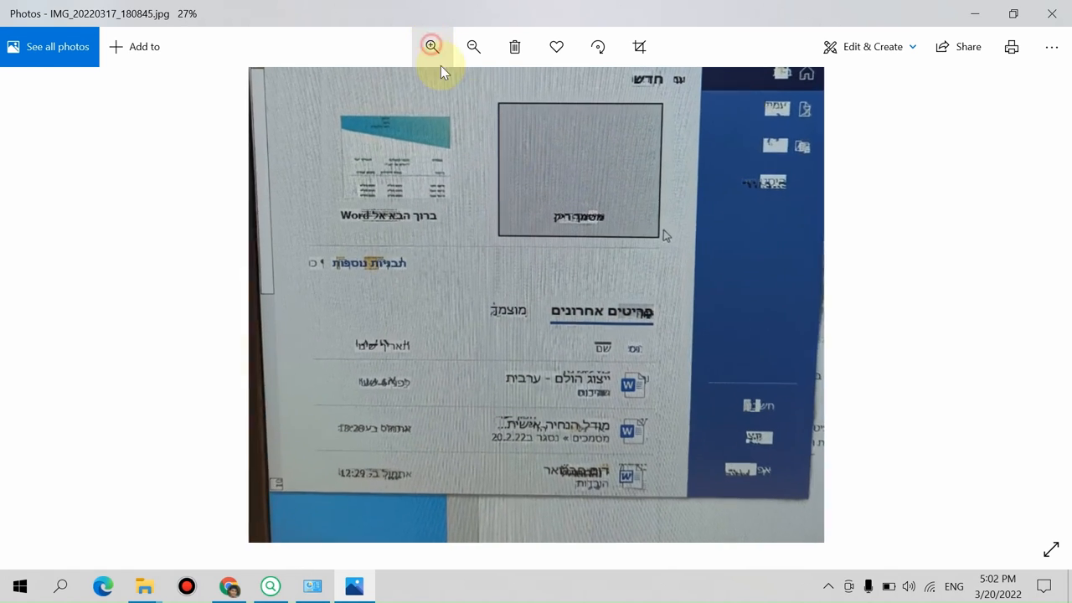
{"action": "left_click", "coordinate": [432, 47]}
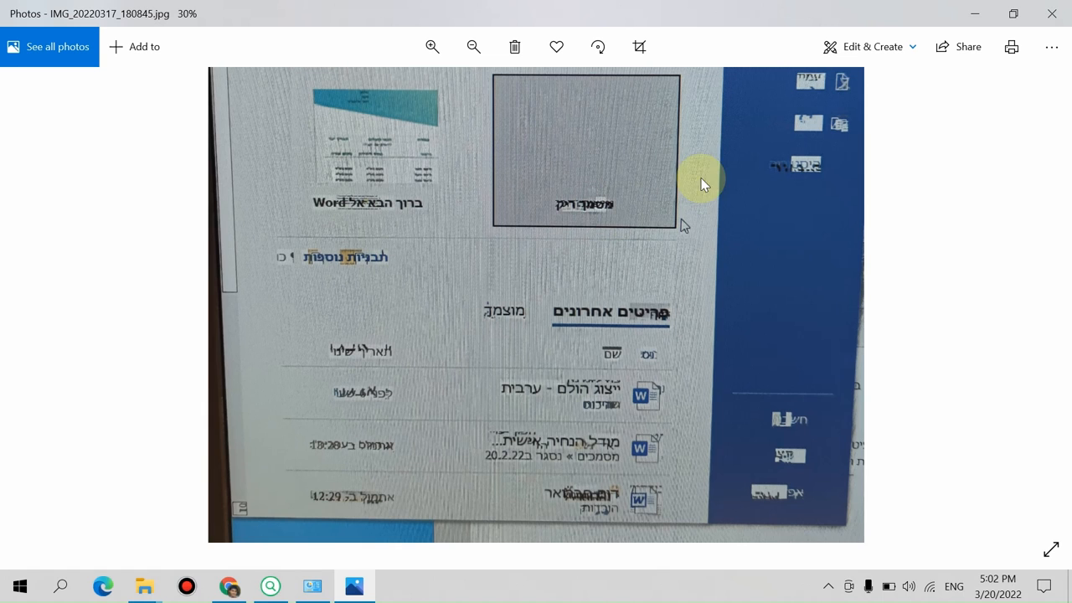
{"action": "mouse_move", "coordinate": [489, 411]}
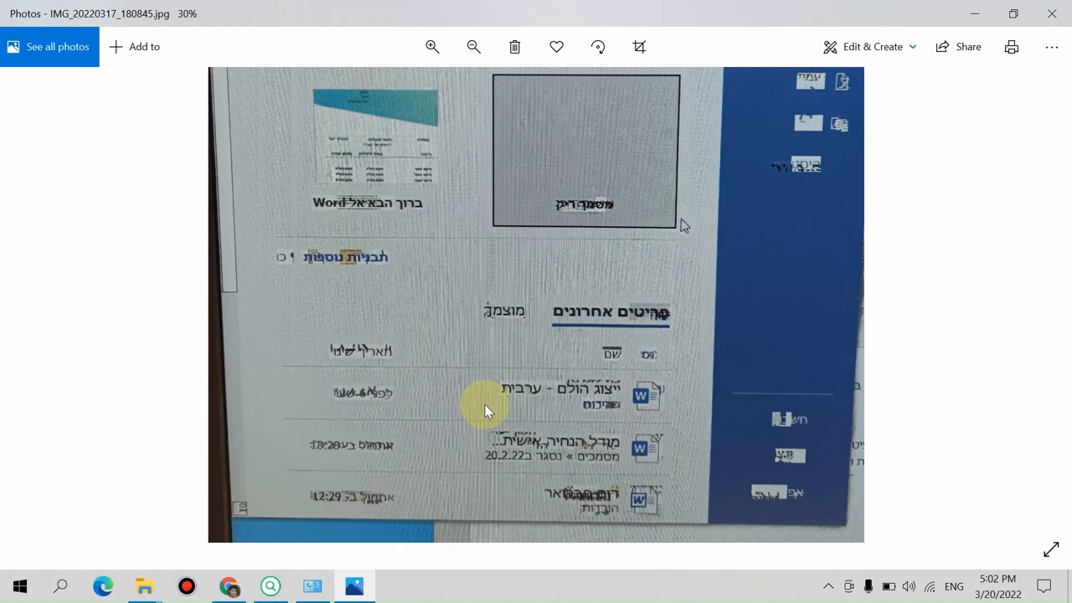
{"action": "mouse_move", "coordinate": [540, 360]}
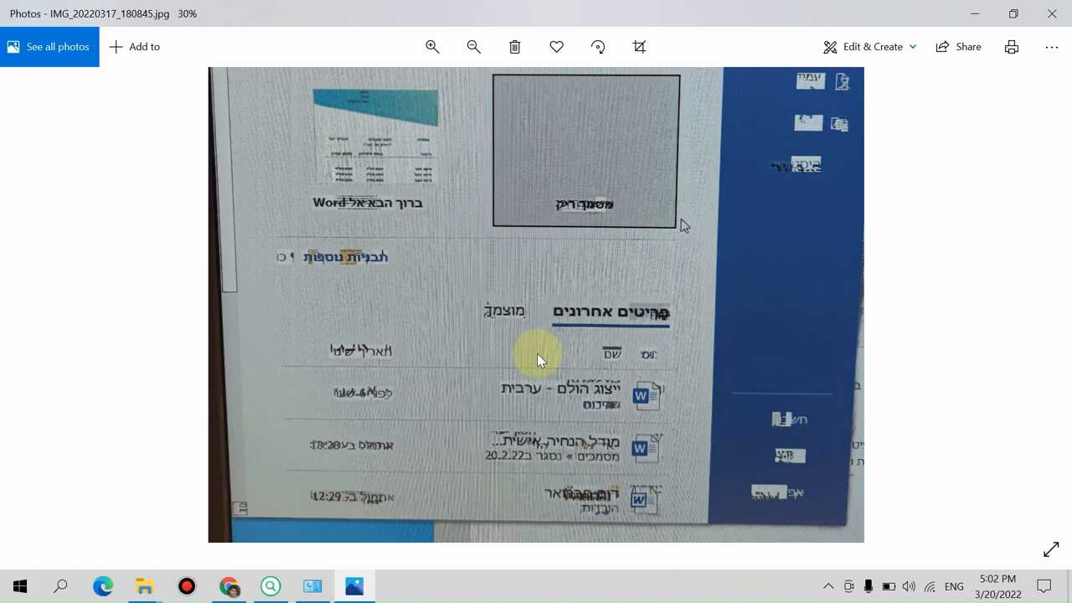
{"action": "left_click", "coordinate": [432, 46]}
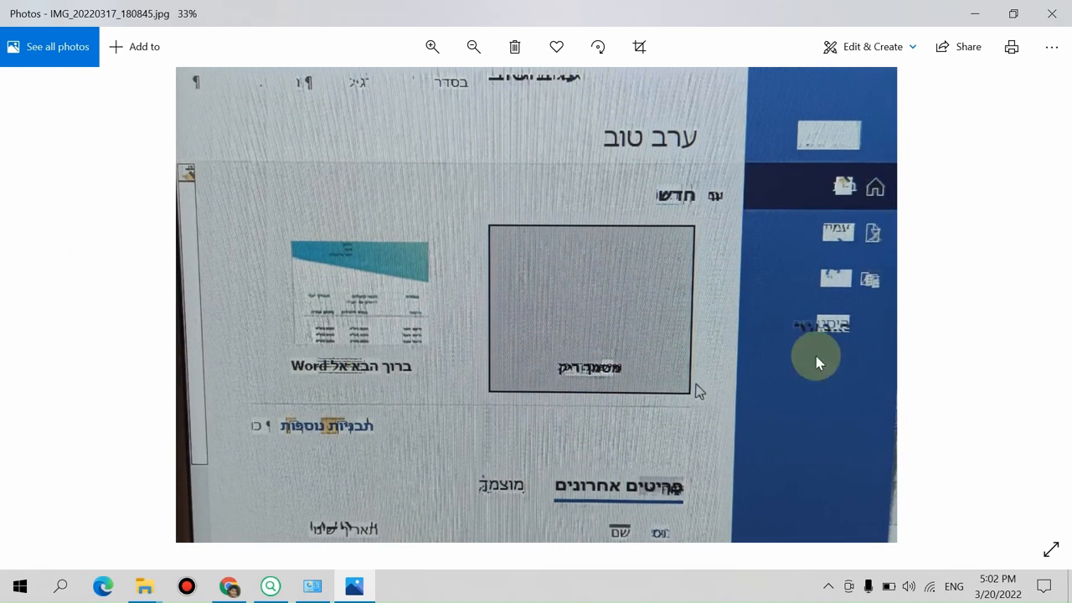
{"action": "mouse_move", "coordinate": [701, 298]}
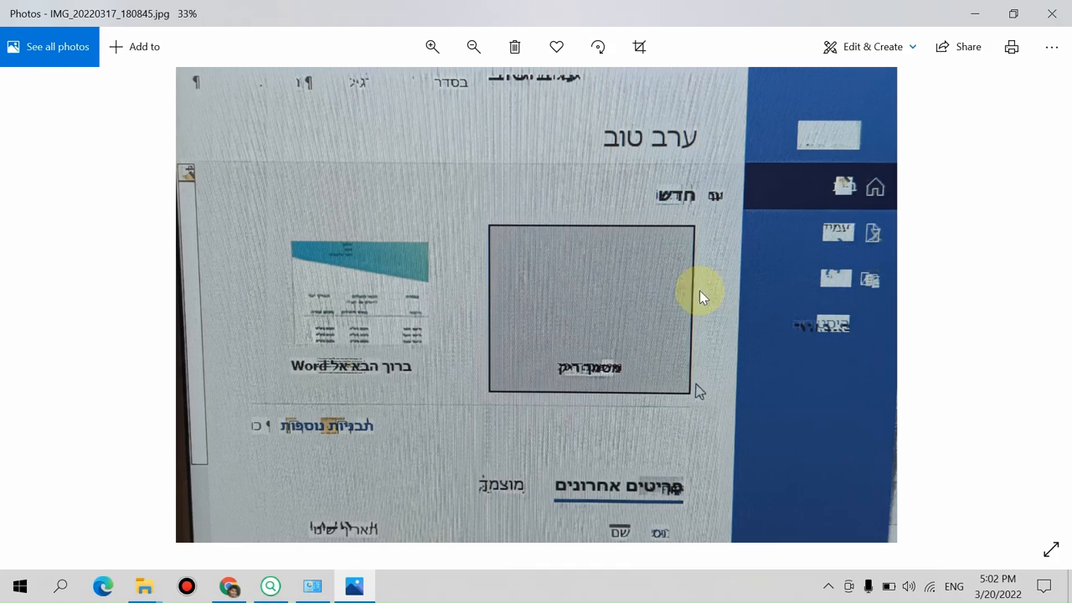
{"action": "mouse_move", "coordinate": [1046, 13]}
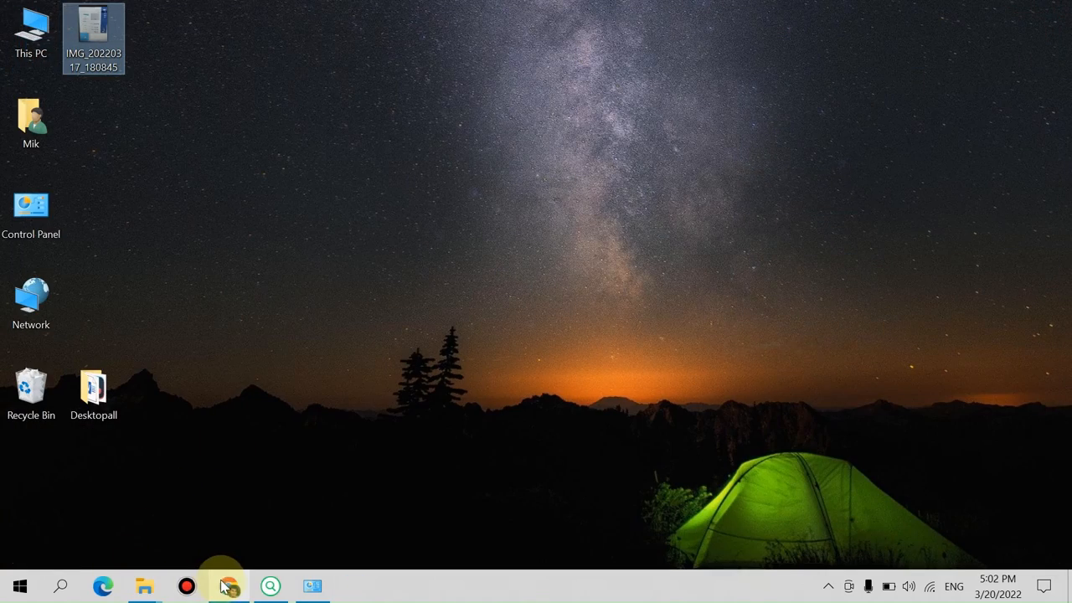
Step: Return to the Chrome article and highlight the Office versions and the crash-symptoms sentence
{"action": "left_click", "coordinate": [228, 586]}
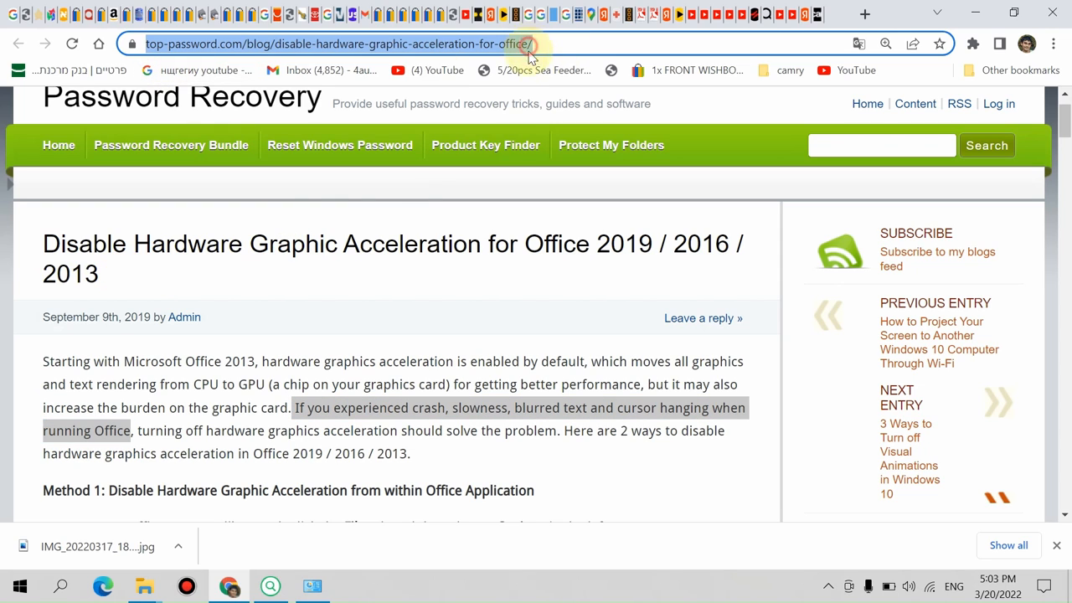
{"action": "mouse_move", "coordinate": [243, 288]}
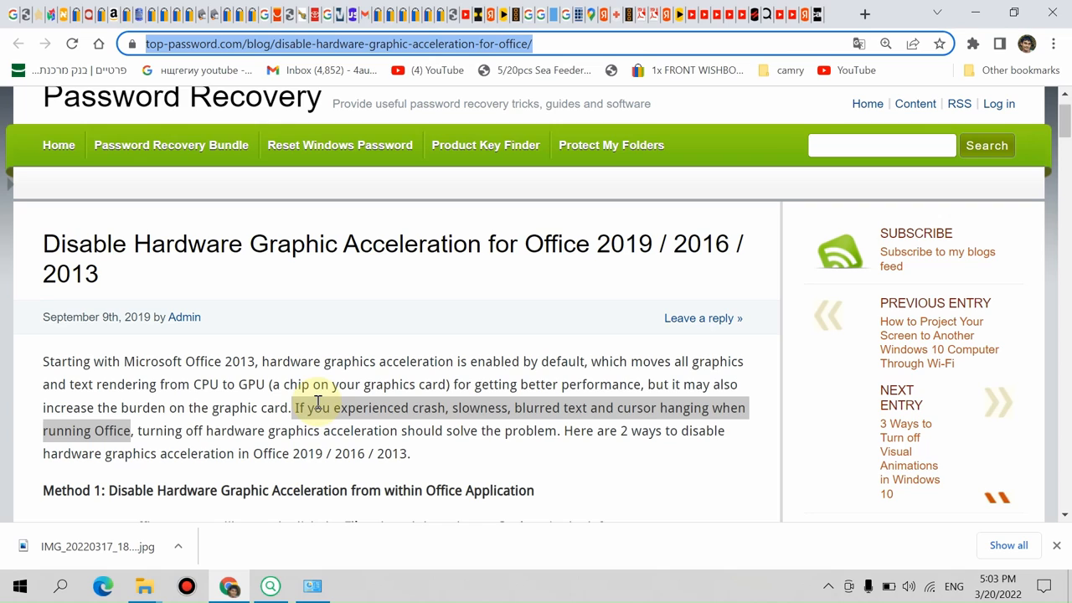
{"action": "mouse_move", "coordinate": [342, 245]}
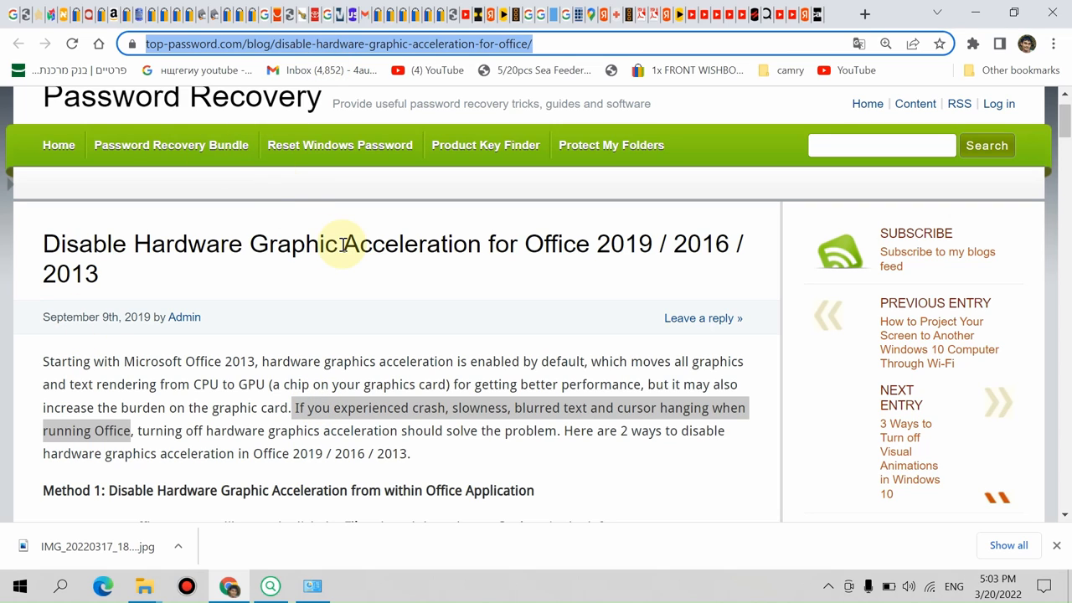
{"action": "mouse_move", "coordinate": [328, 344]}
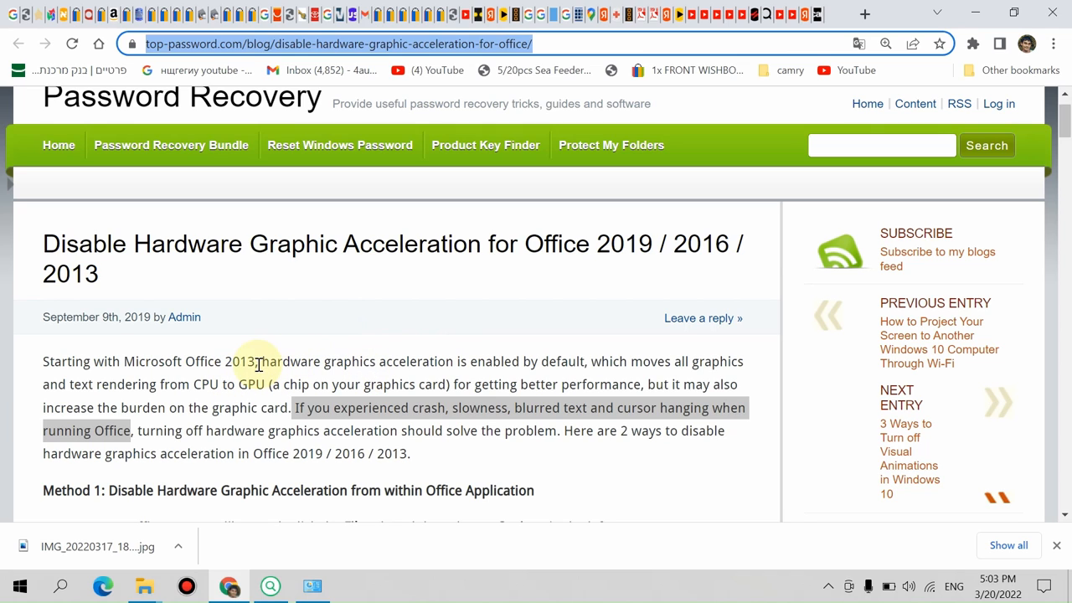
{"action": "mouse_move", "coordinate": [382, 255]}
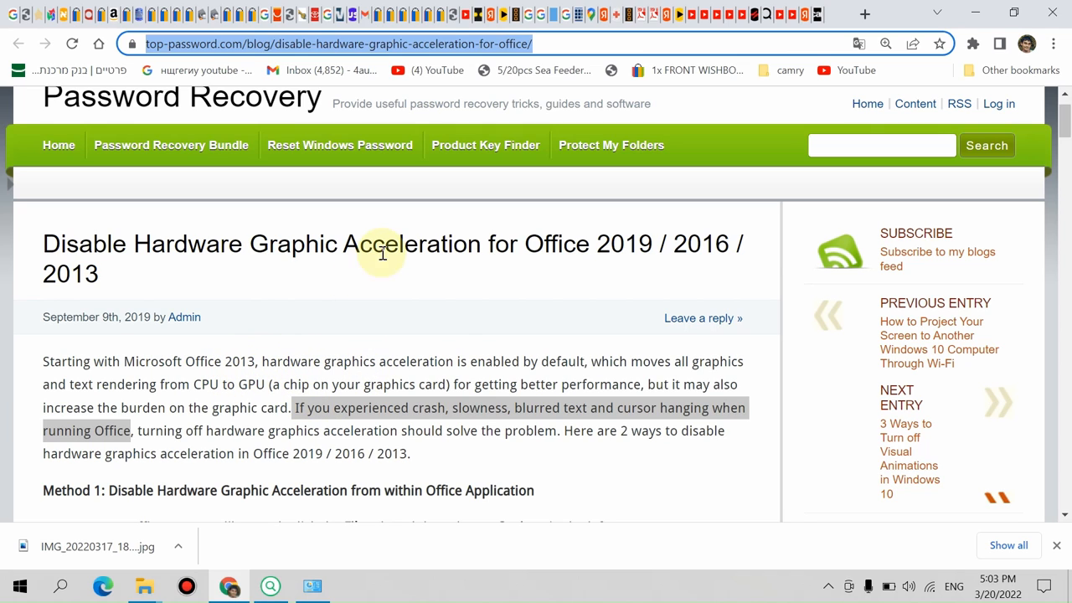
{"action": "left_click_drag", "start_coordinate": [483, 245], "coordinate": [687, 245]}
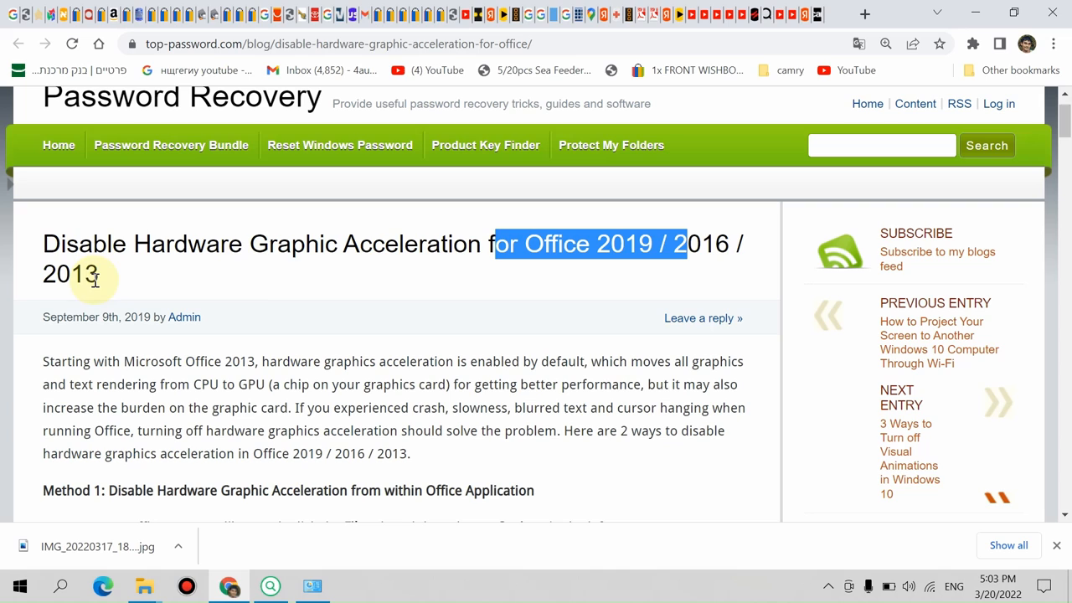
{"action": "mouse_move", "coordinate": [147, 277]}
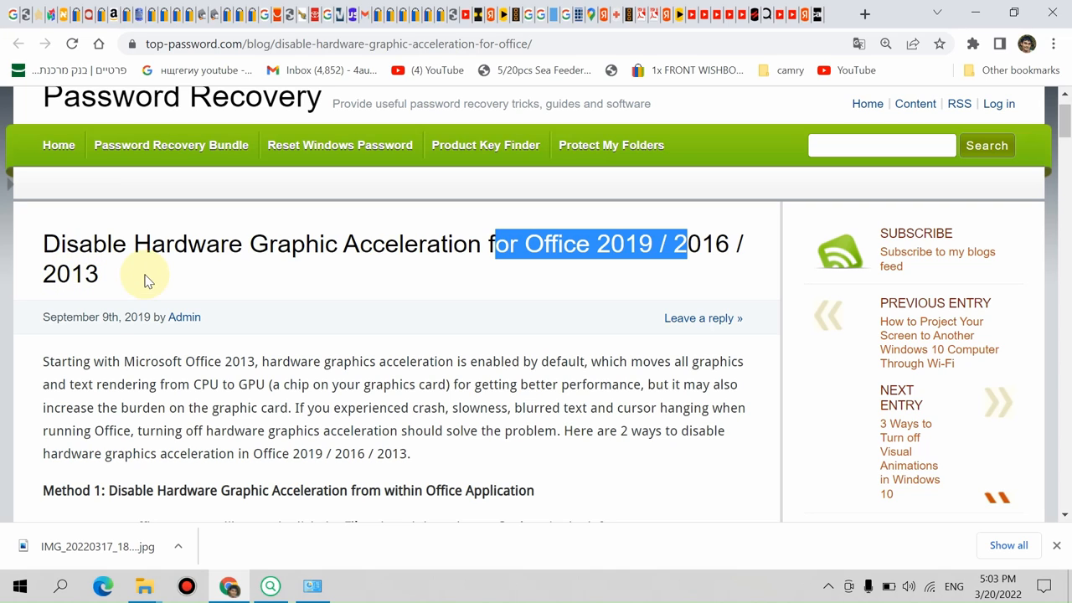
{"action": "mouse_move", "coordinate": [586, 276]}
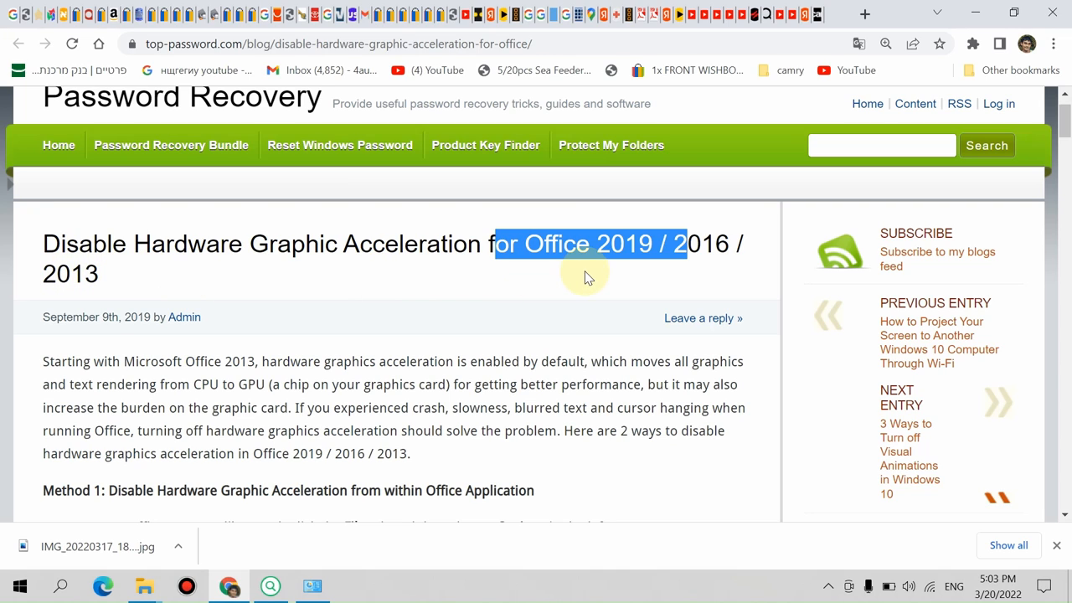
{"action": "mouse_move", "coordinate": [352, 444]}
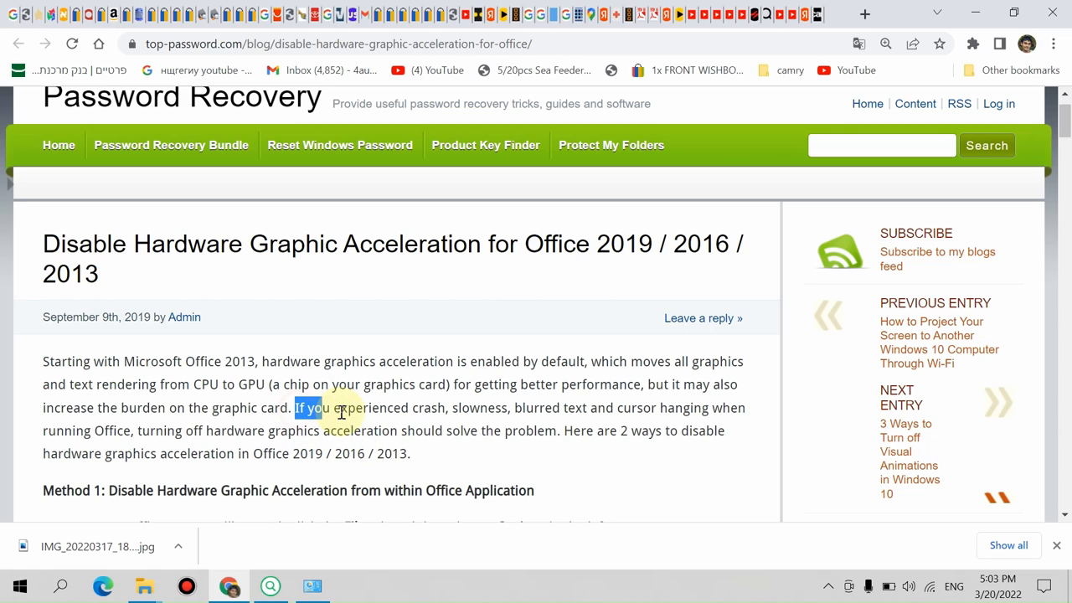
{"action": "left_click_drag", "start_coordinate": [327, 409], "coordinate": [511, 409]}
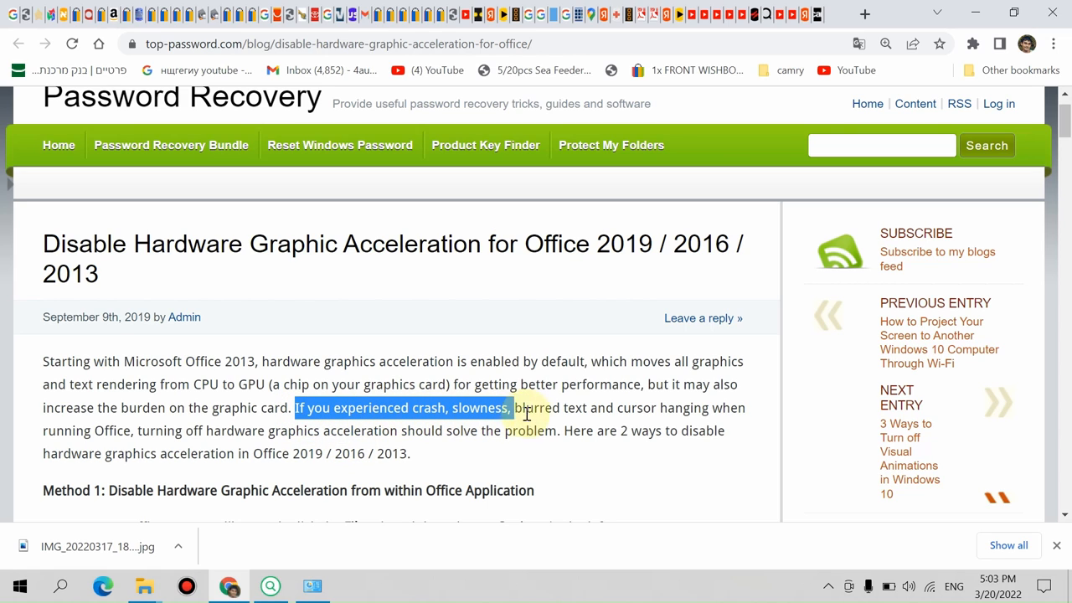
{"action": "left_click_drag", "start_coordinate": [506, 408], "coordinate": [724, 408]}
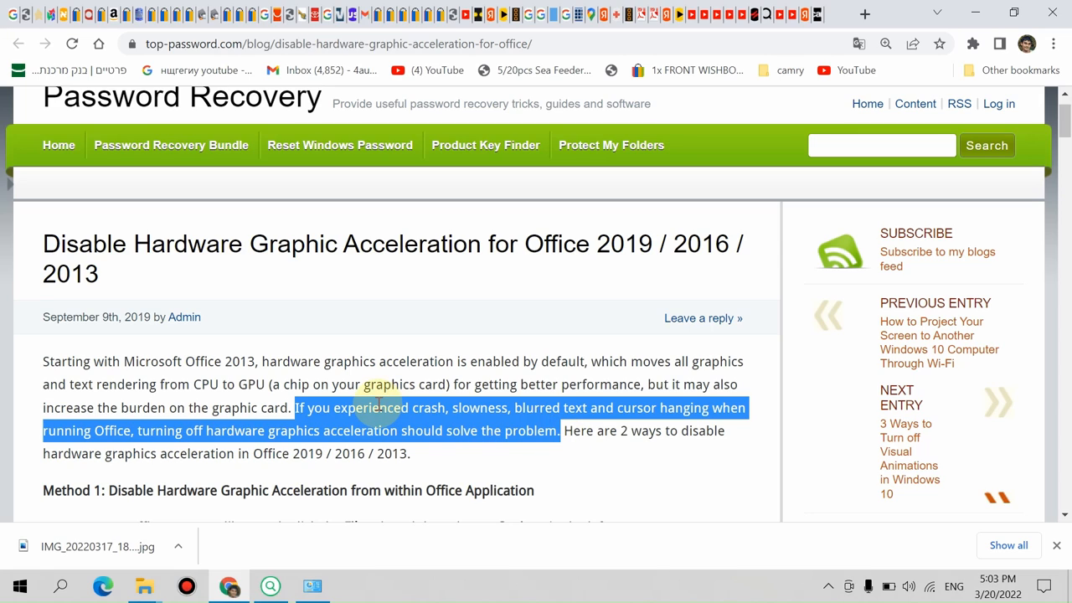
{"action": "scroll", "scroll_direction": "down", "scroll_amount": 3}
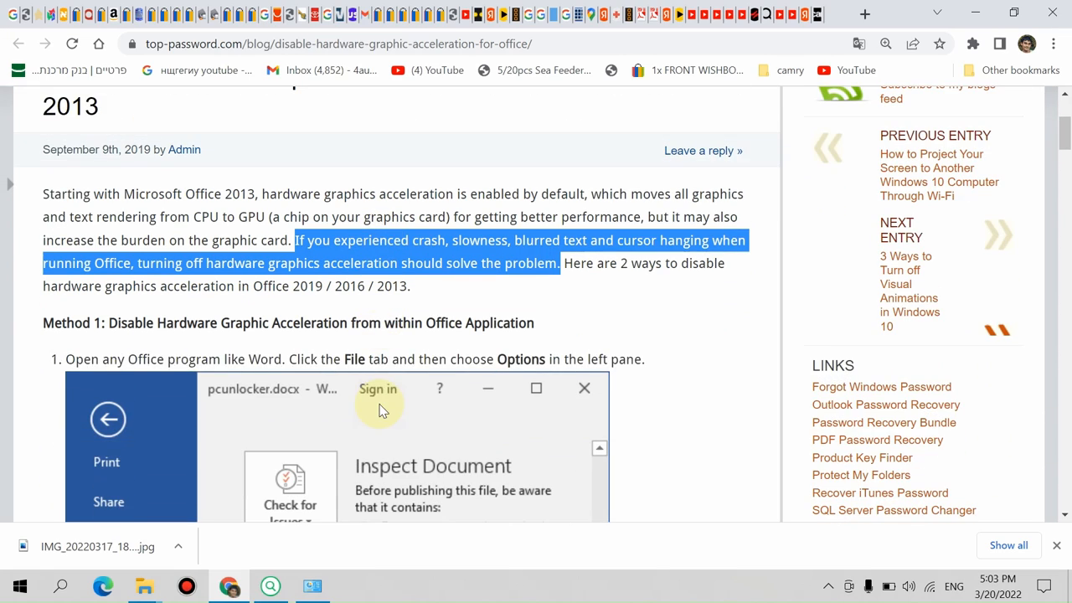
{"action": "scroll", "scroll_direction": "down", "scroll_amount": 3}
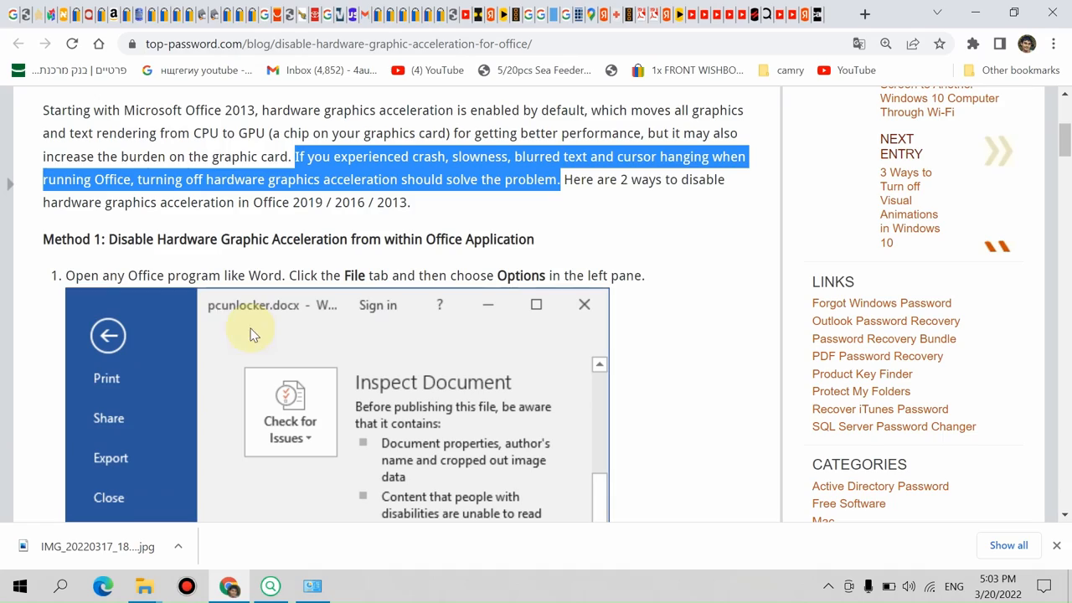
{"action": "scroll", "scroll_direction": "down", "scroll_amount": 3}
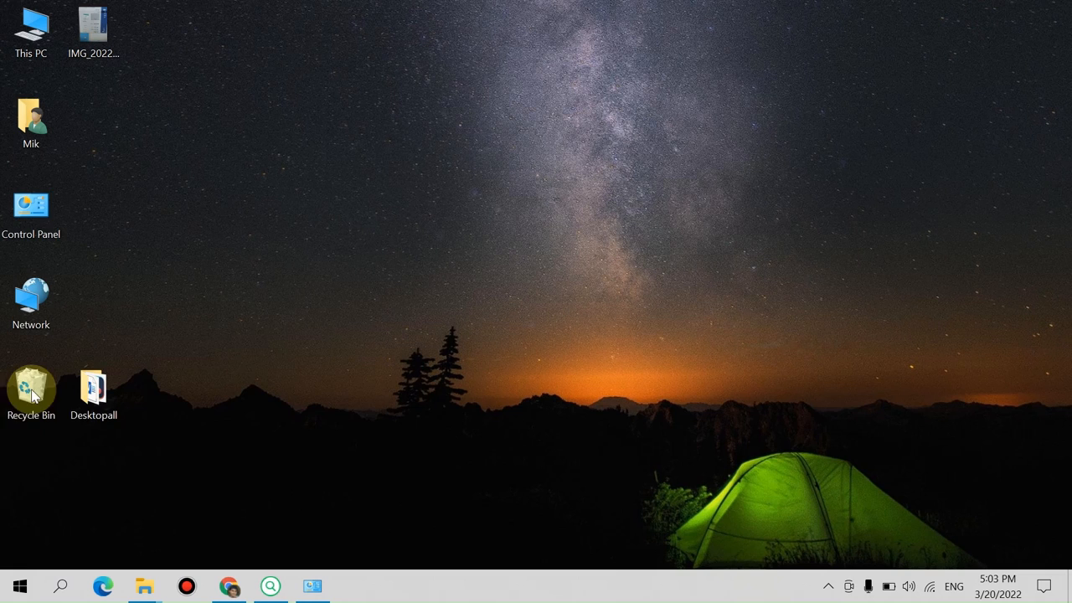
Step: In Word Options > Advanced, scroll down to the Display section without changing any setting
{"action": "left_click", "coordinate": [20, 586]}
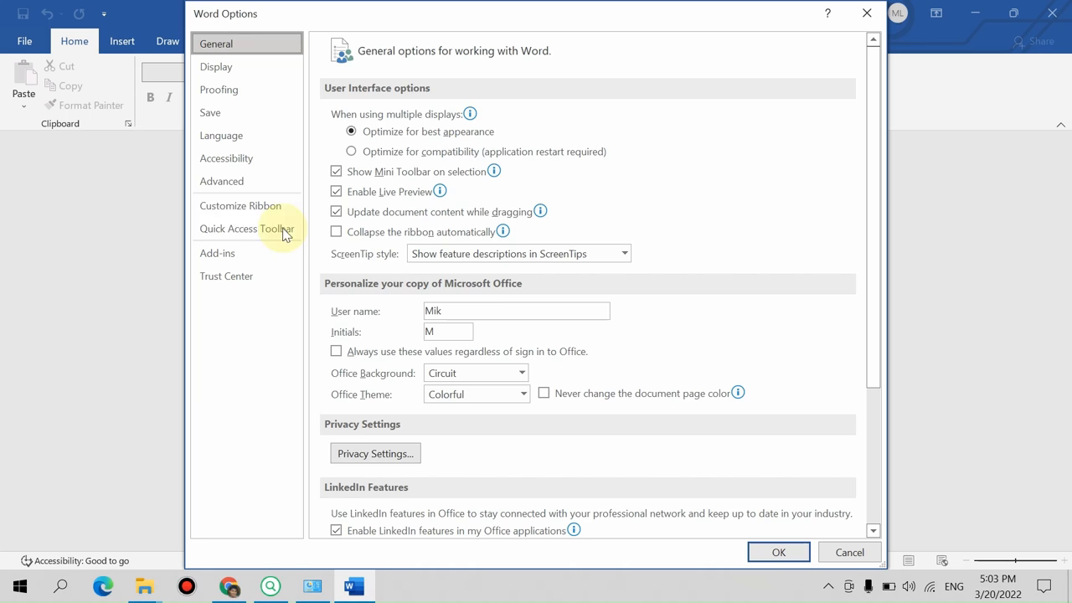
{"action": "left_click", "coordinate": [221, 181]}
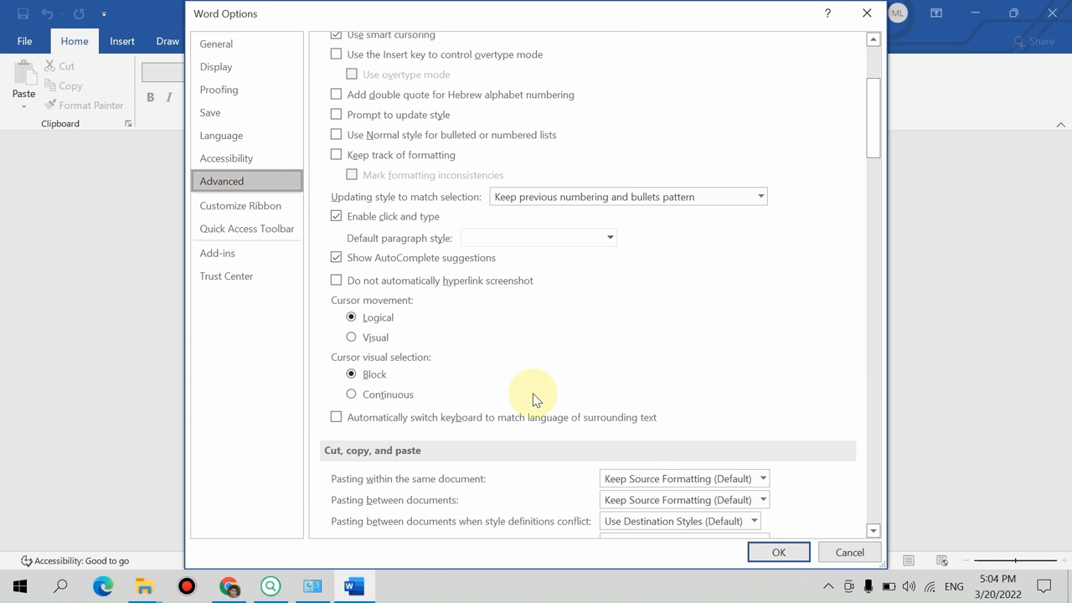
{"action": "scroll", "scroll_direction": "down", "scroll_amount": 3}
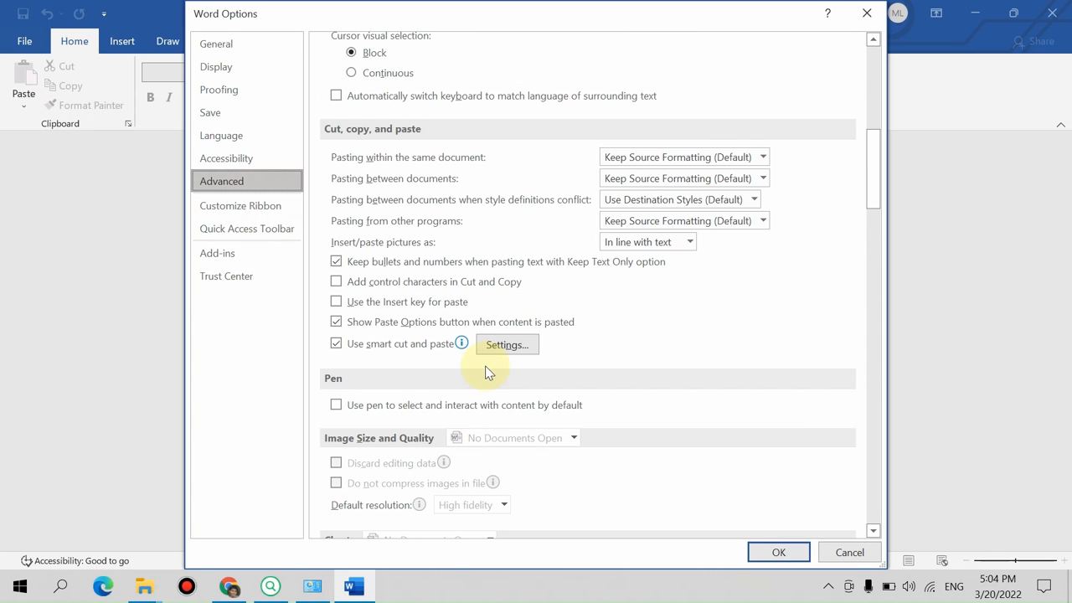
{"action": "scroll", "scroll_direction": "down", "scroll_amount": 3}
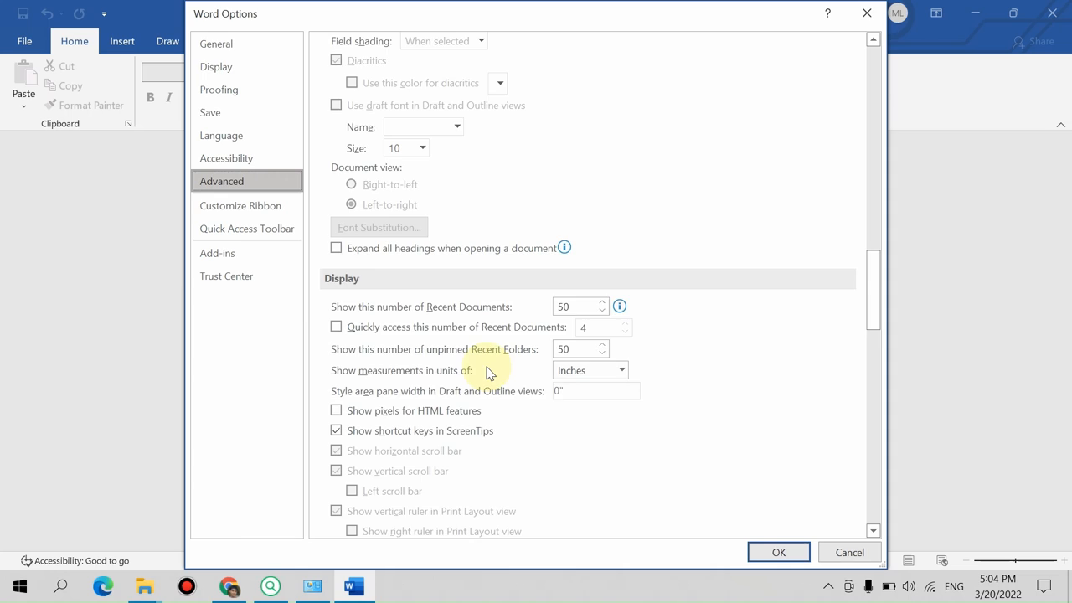
{"action": "scroll", "scroll_direction": "down", "scroll_amount": 3}
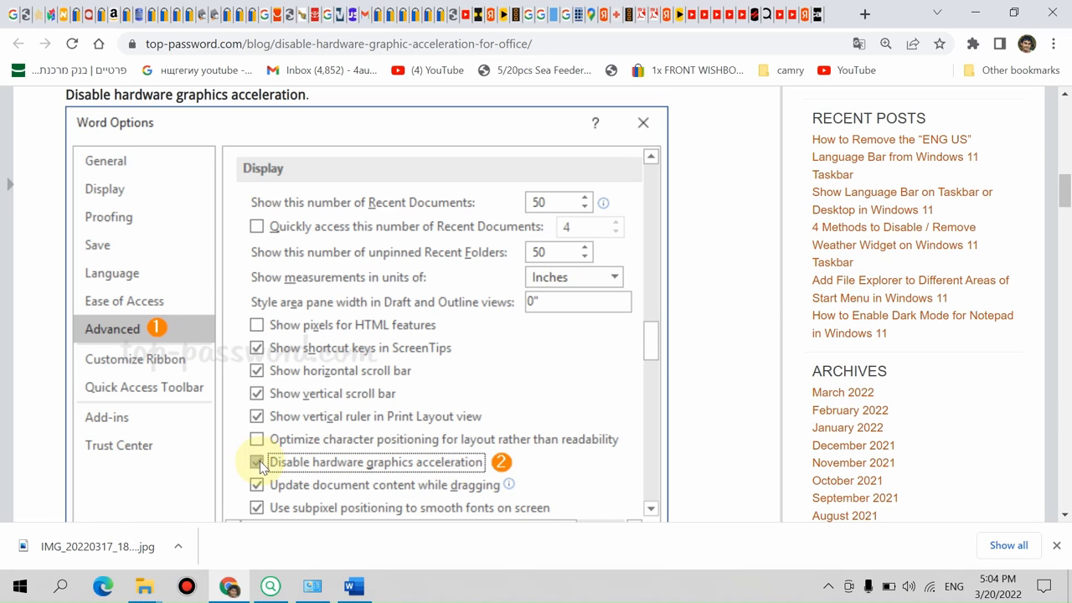
{"action": "left_click", "coordinate": [256, 463]}
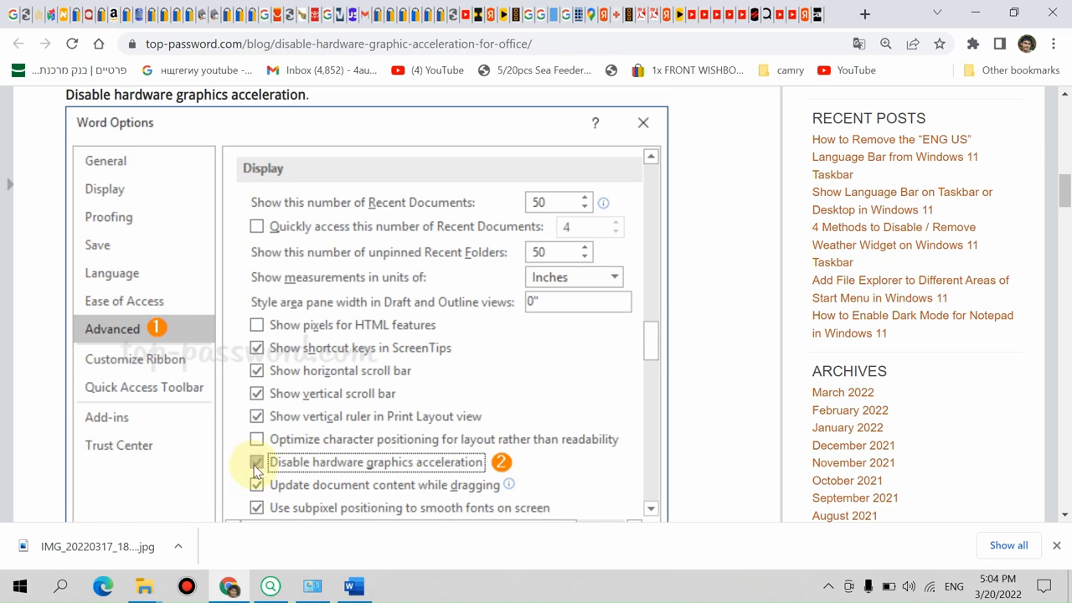
{"action": "left_click", "coordinate": [258, 462]}
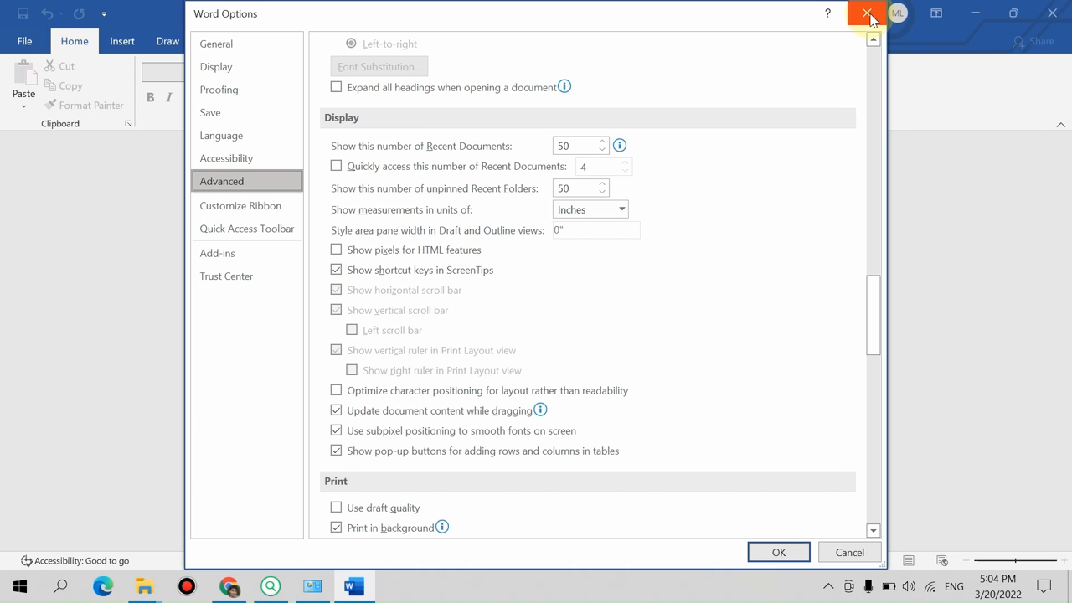
Step: Close Word Options and scroll the Chrome article to Method 2: Registry Tweak
{"action": "left_click", "coordinate": [868, 14]}
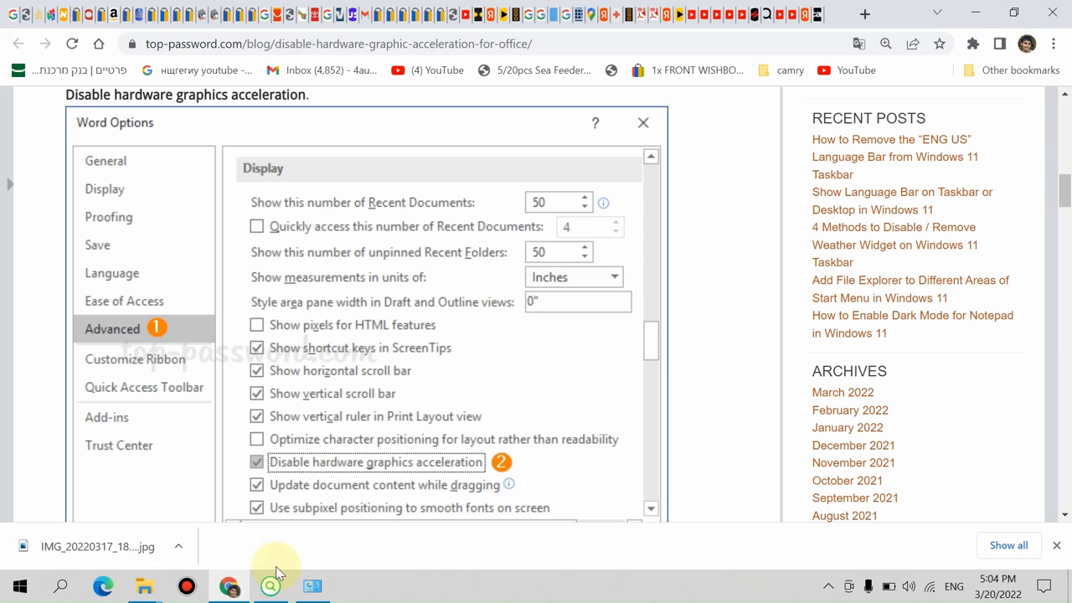
{"action": "scroll", "scroll_direction": "down", "scroll_amount": 3}
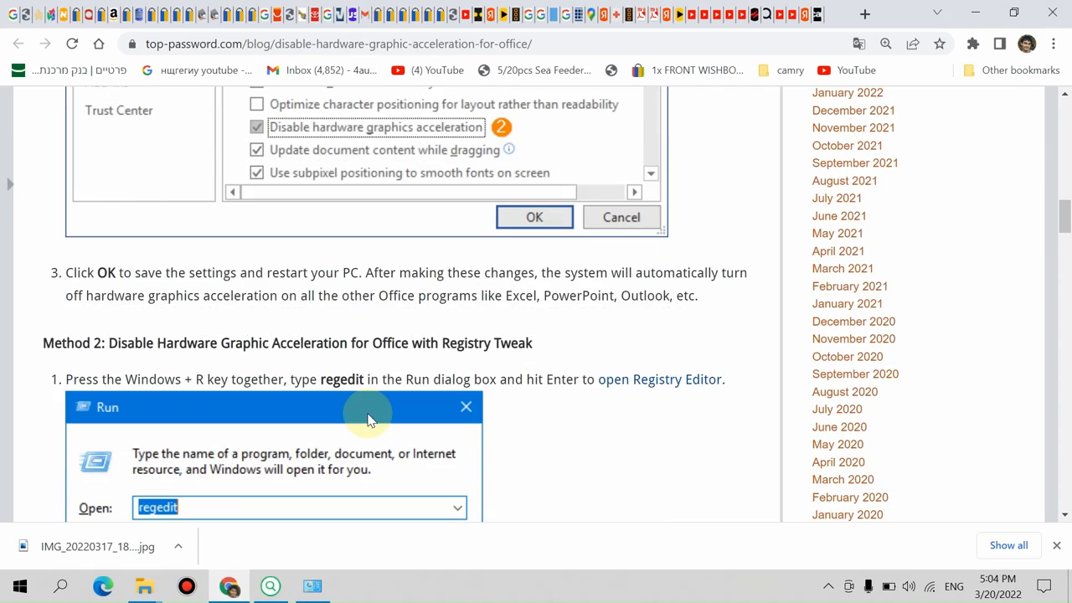
{"action": "scroll", "scroll_direction": "down", "scroll_amount": 3}
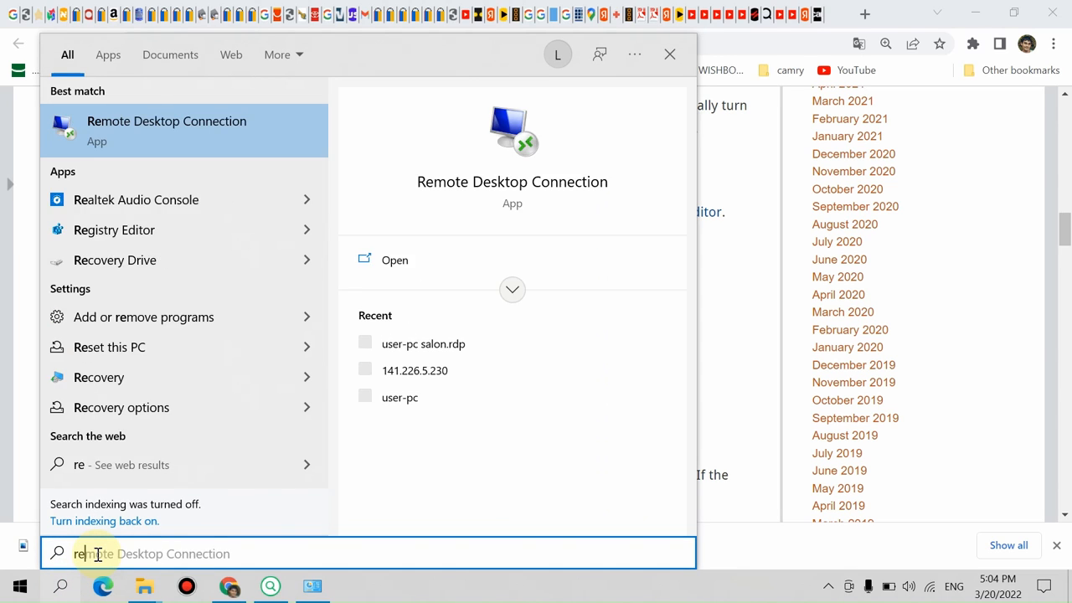
Step: Search Windows for regedit and launch Registry Editor as administrator
{"action": "type", "text": "regedit"}
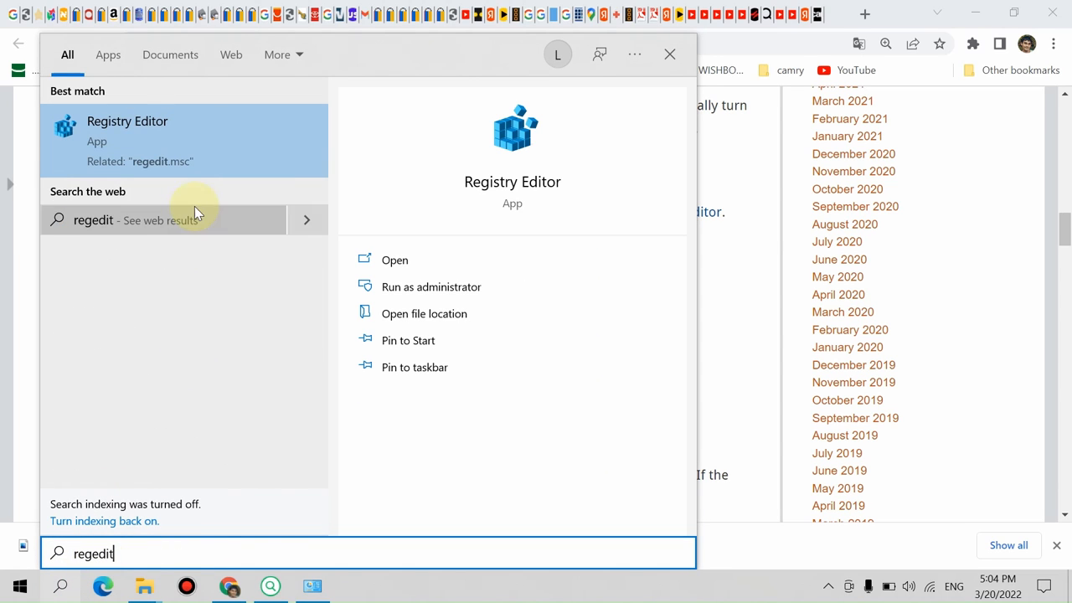
{"action": "right_click", "coordinate": [127, 134]}
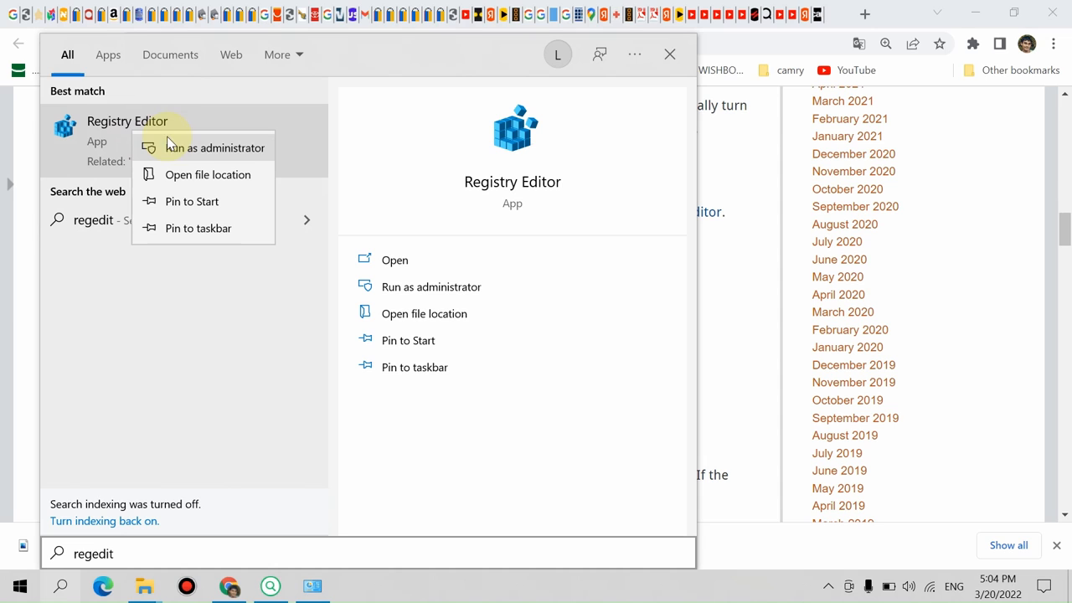
{"action": "mouse_move", "coordinate": [201, 154]}
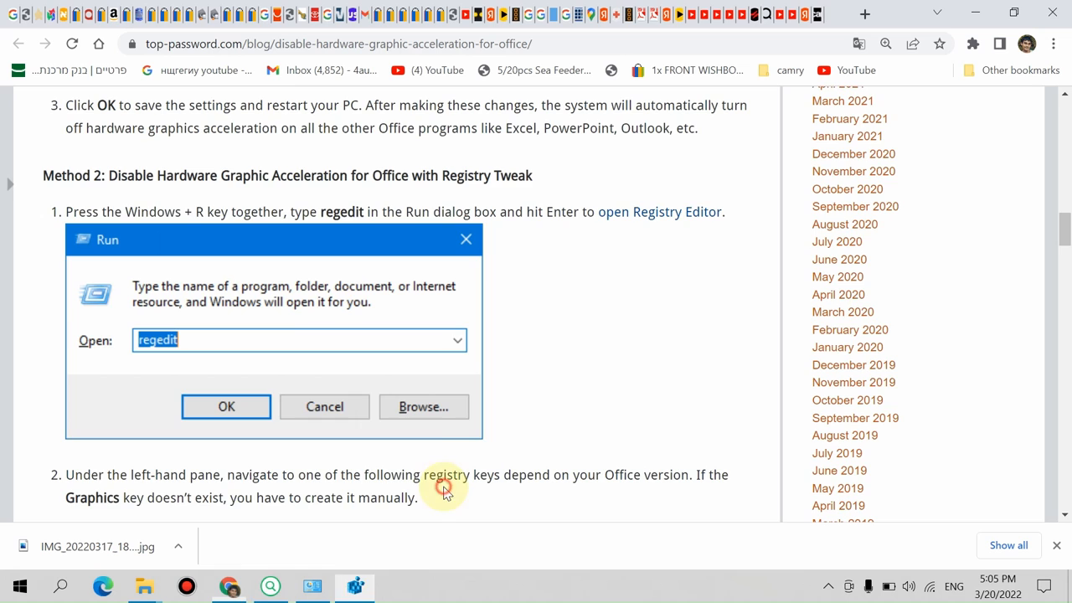
{"action": "scroll", "scroll_direction": "down", "scroll_amount": 3}
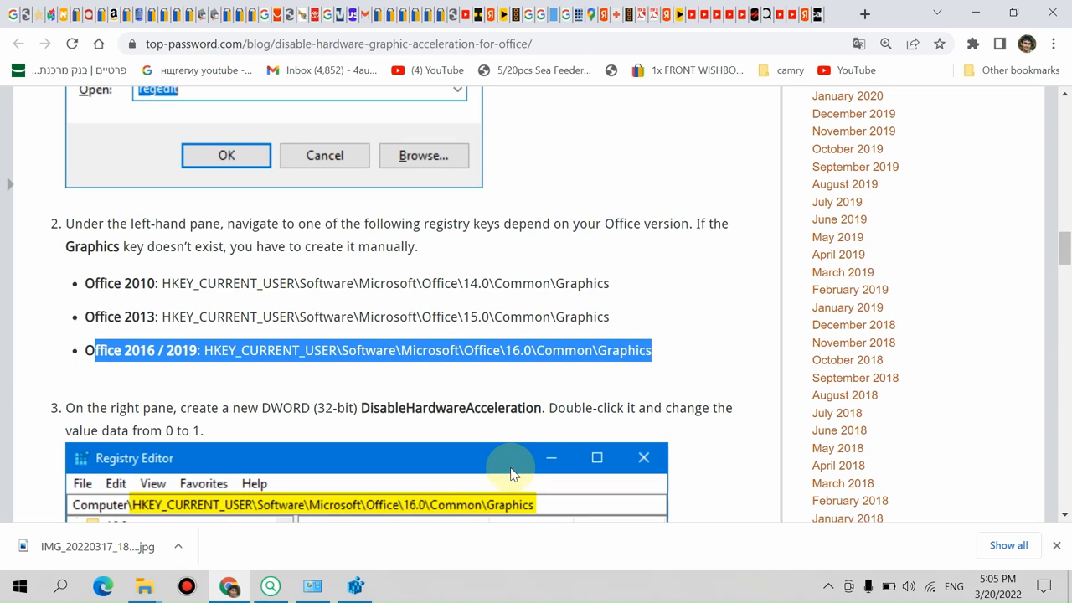
{"action": "mouse_move", "coordinate": [520, 352]}
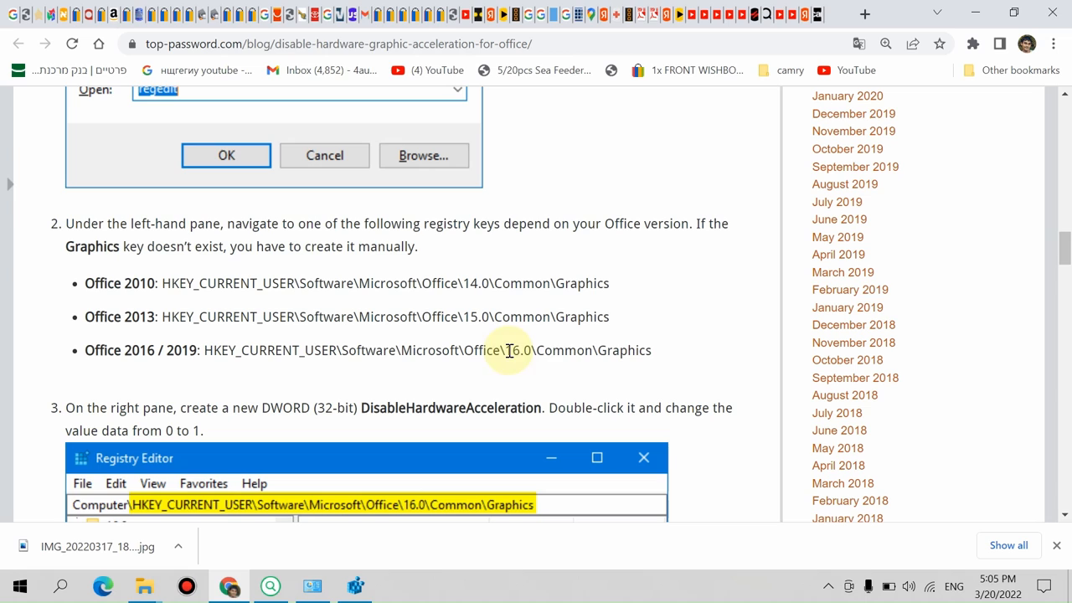
{"action": "mouse_move", "coordinate": [138, 315]}
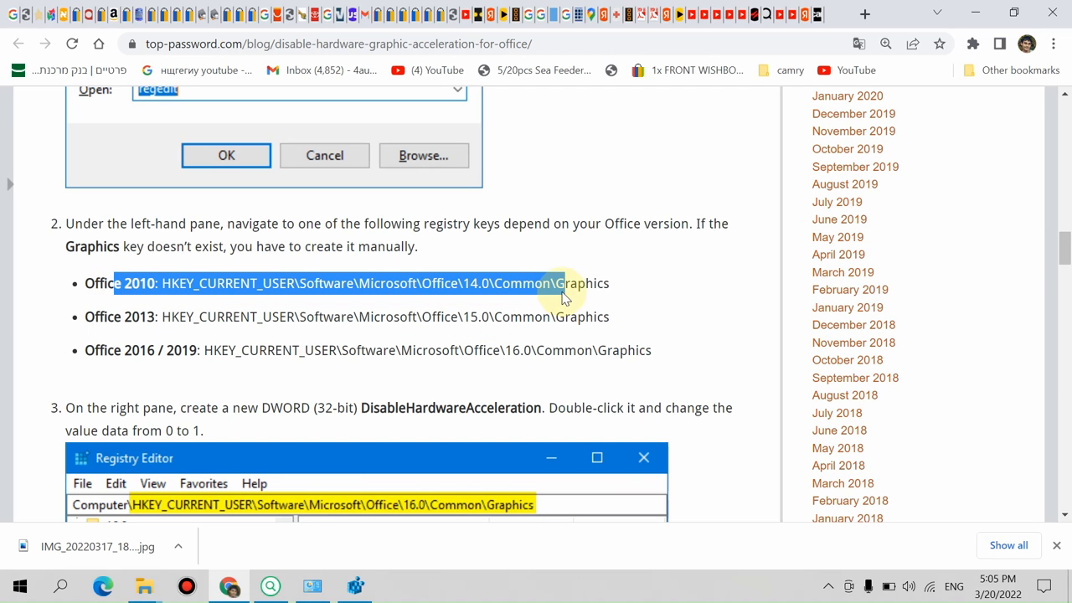
{"action": "mouse_move", "coordinate": [386, 317]}
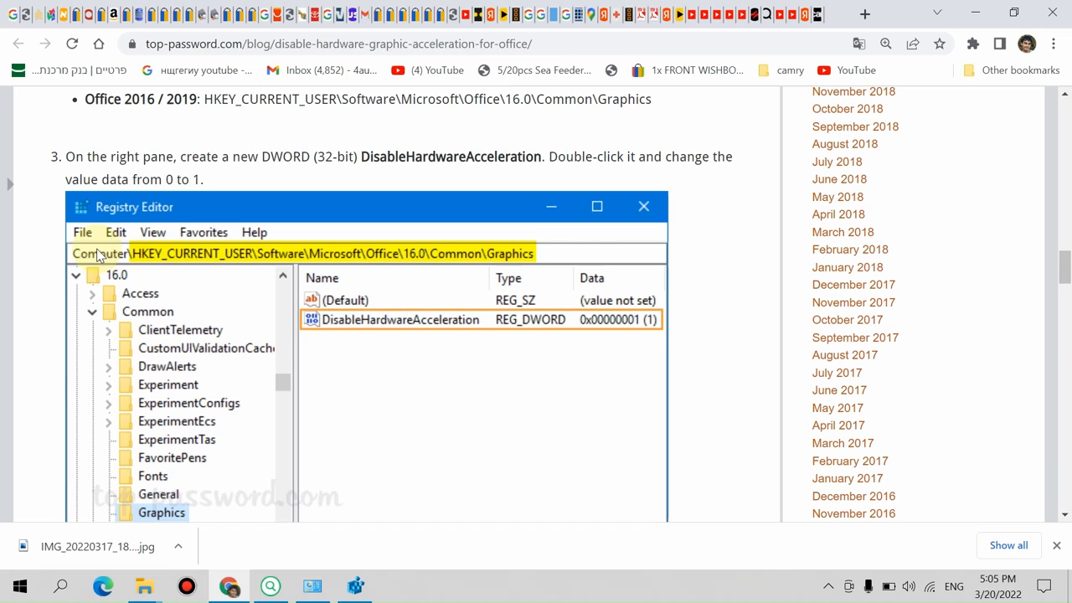
{"action": "mouse_move", "coordinate": [147, 265]}
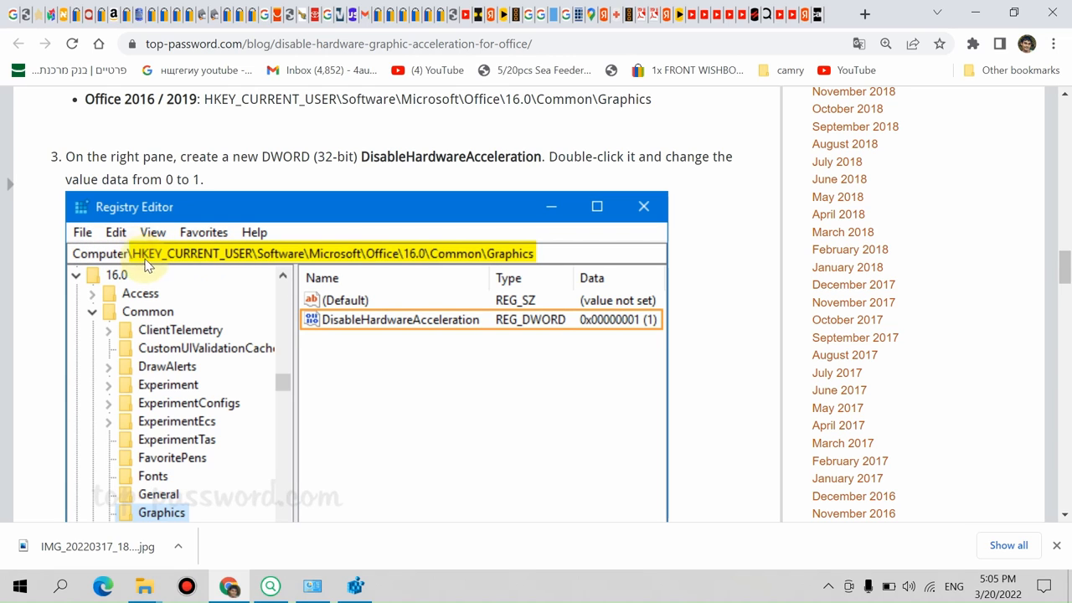
{"action": "mouse_move", "coordinate": [325, 536]}
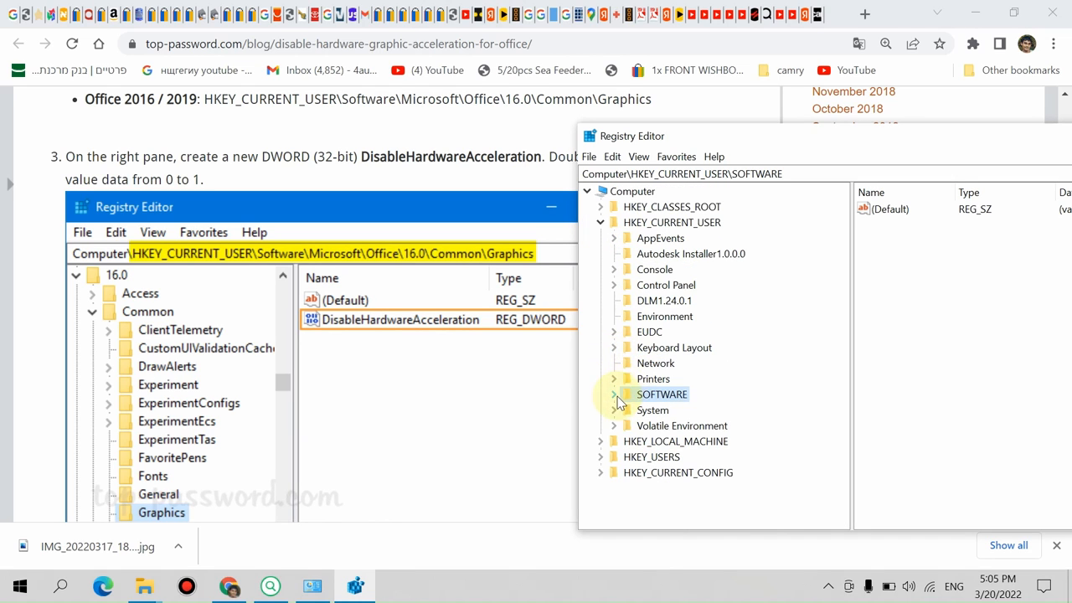
Step: Expand HKEY_CURRENT_USER\SOFTWARE\Microsoft\Office\16.0\Common to list its subkeys
{"action": "left_click", "coordinate": [613, 395]}
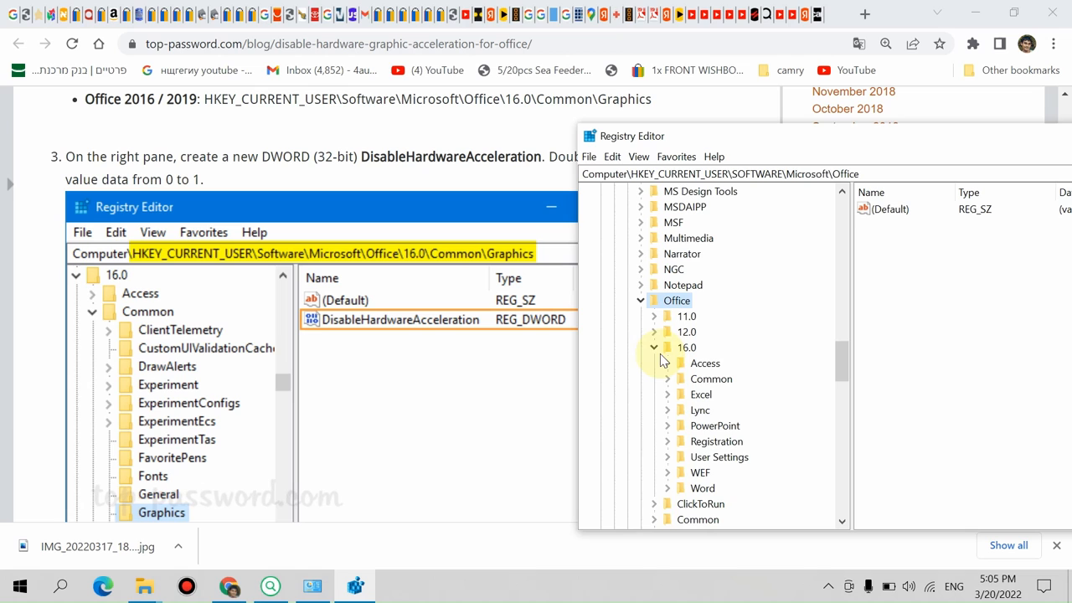
{"action": "left_click", "coordinate": [687, 347]}
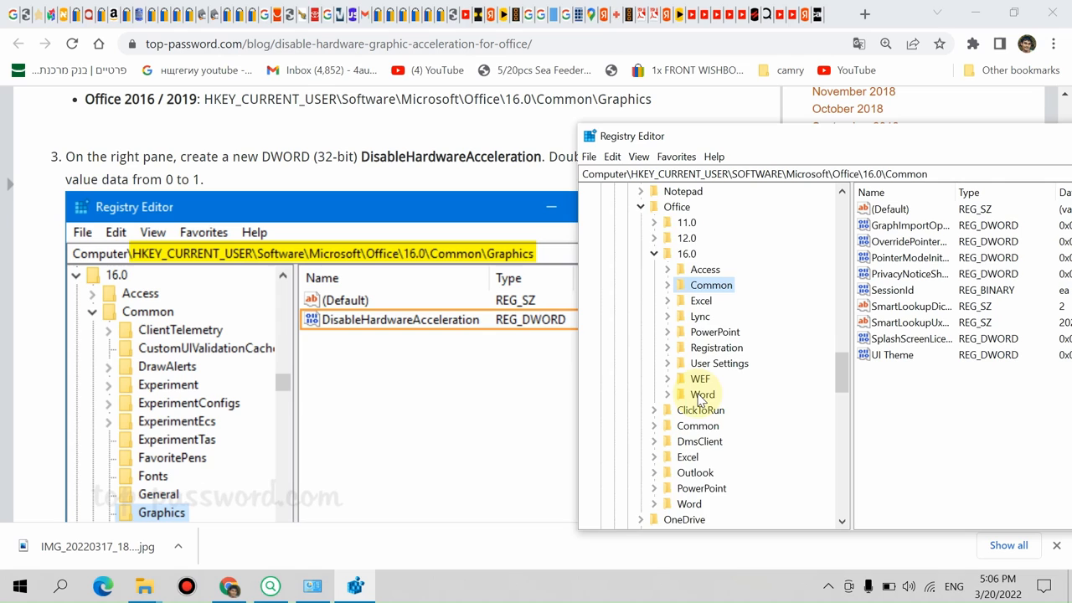
{"action": "scroll", "scroll_direction": "down", "scroll_amount": 3}
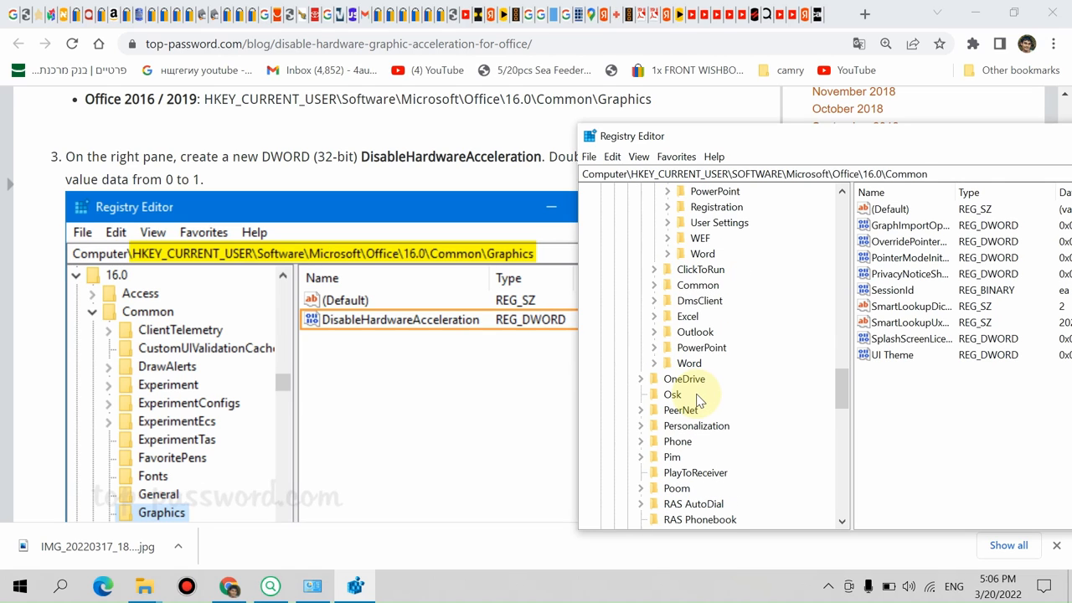
{"action": "left_click", "coordinate": [697, 285]}
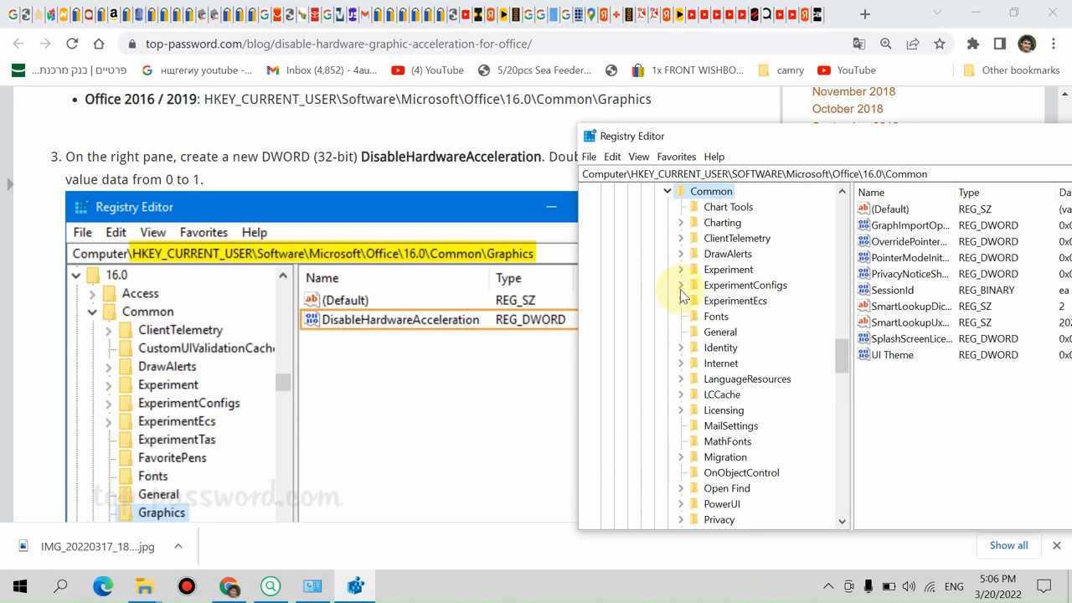
{"action": "mouse_move", "coordinate": [704, 141]}
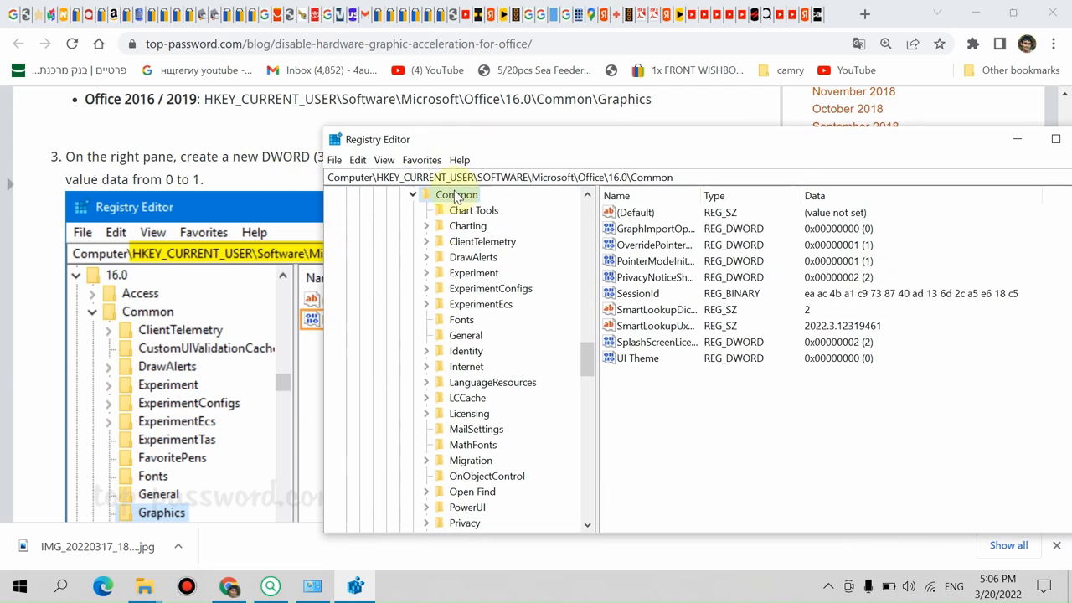
{"action": "left_click", "coordinate": [469, 412]}
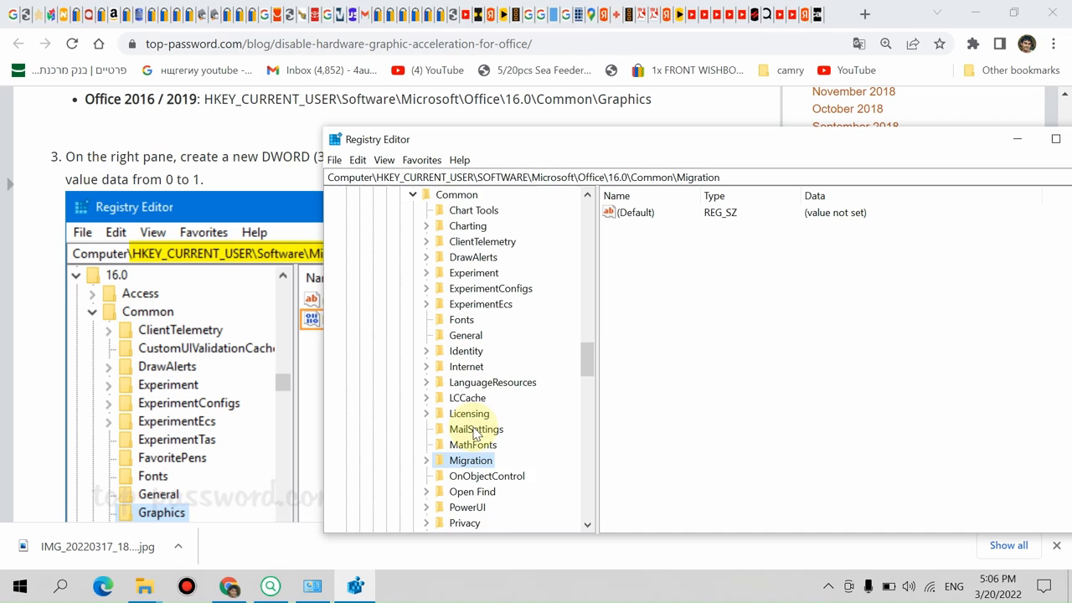
{"action": "mouse_move", "coordinate": [519, 355]}
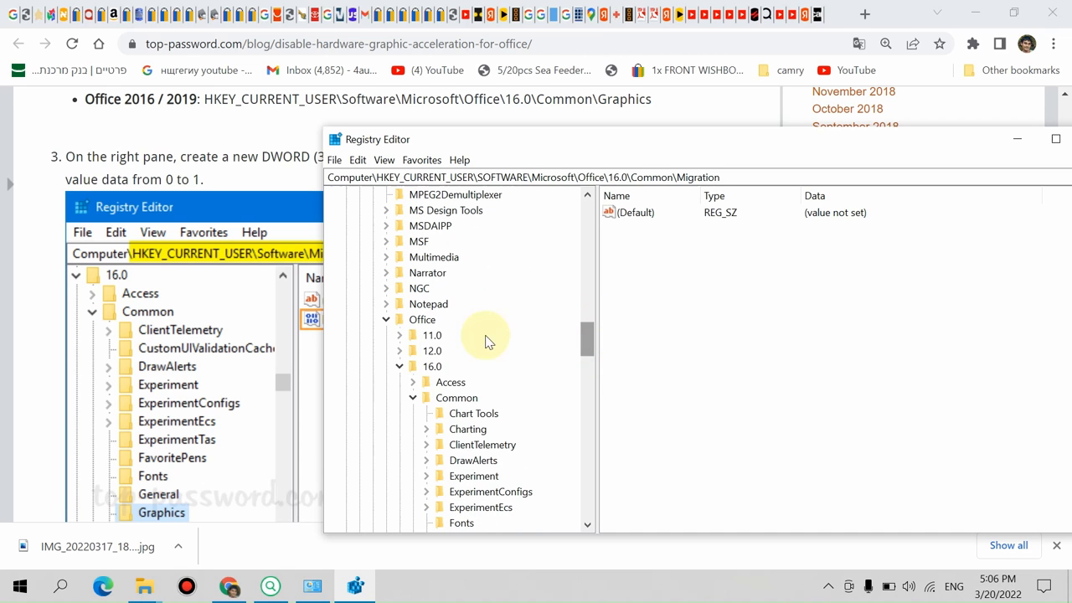
Step: Create a new key under Common and begin renaming it to Graphics
{"action": "right_click", "coordinate": [456, 397]}
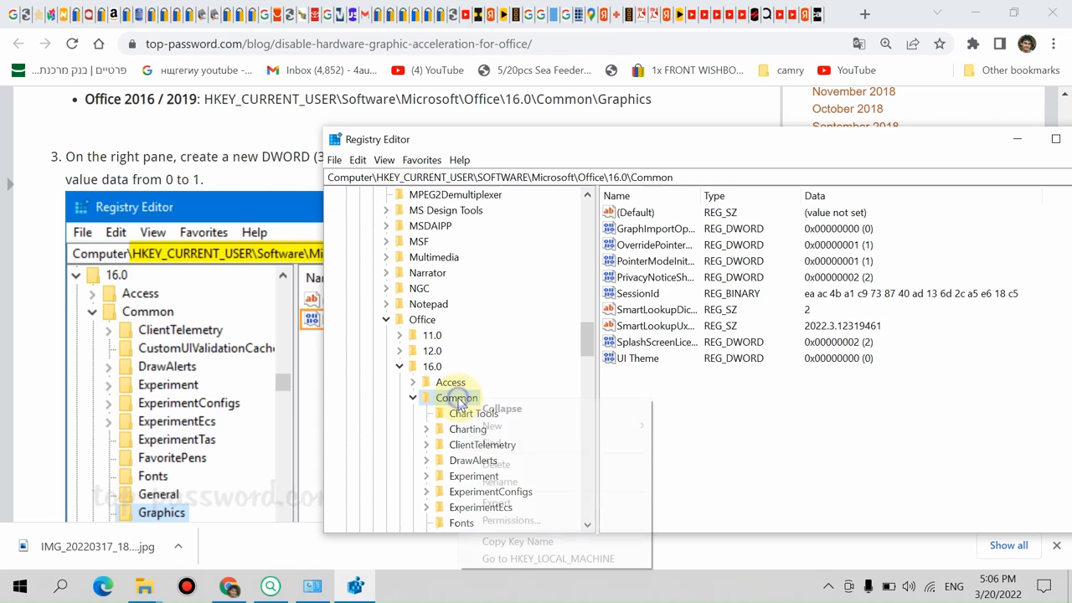
{"action": "mouse_move", "coordinate": [492, 426]}
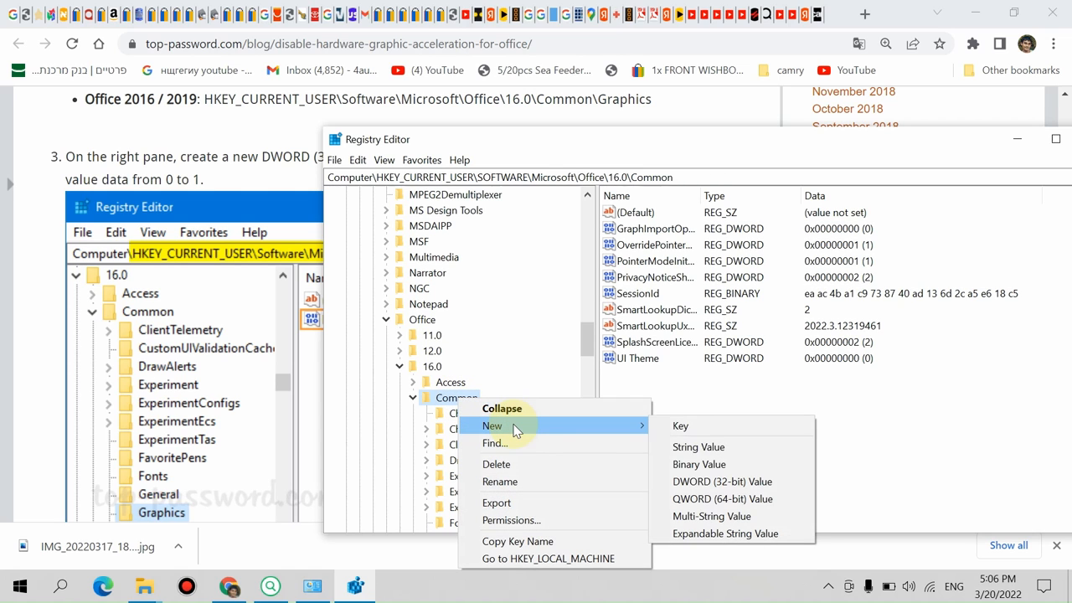
{"action": "left_click", "coordinate": [681, 425]}
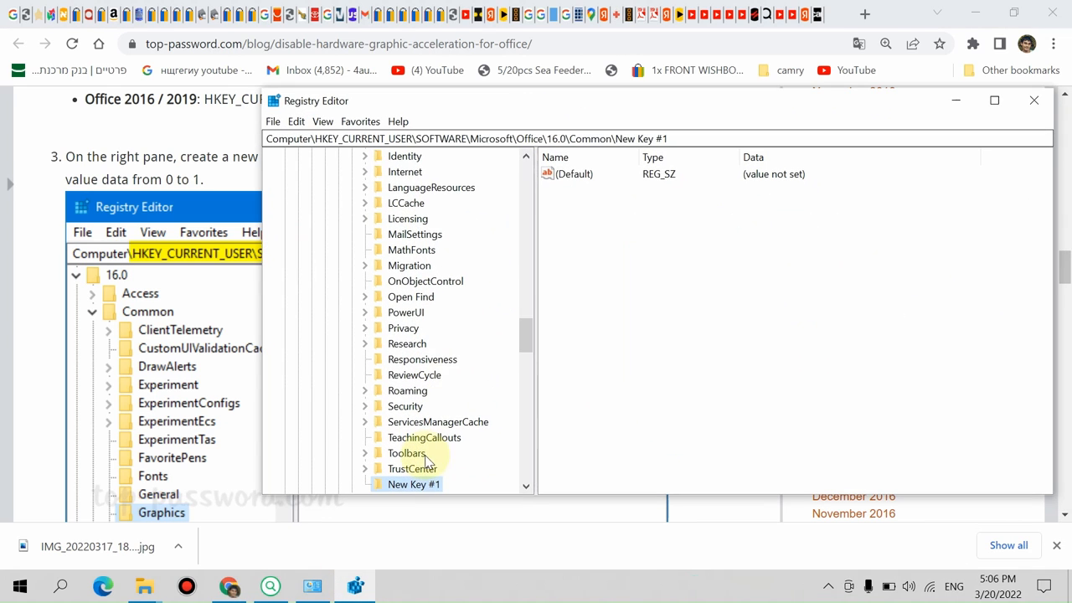
{"action": "right_click", "coordinate": [414, 484]}
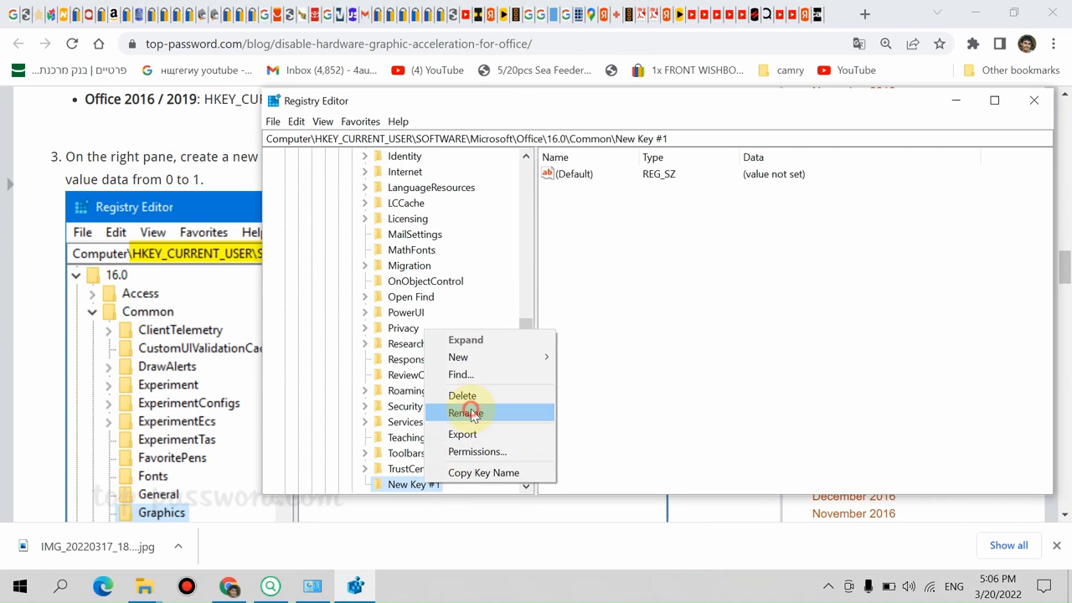
{"action": "left_click", "coordinate": [466, 412]}
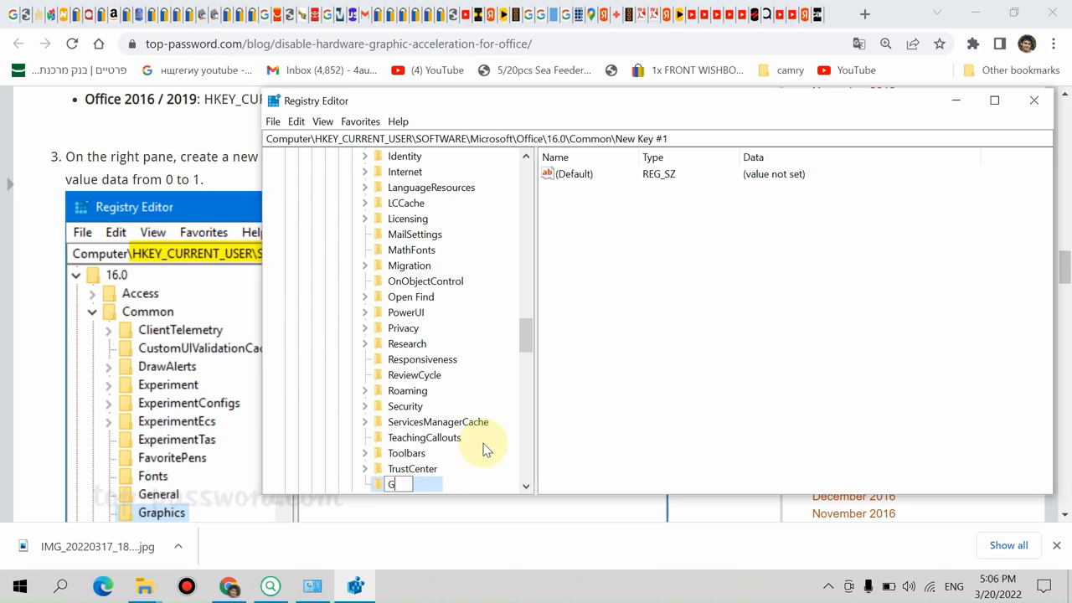
{"action": "type", "text": "rap"}
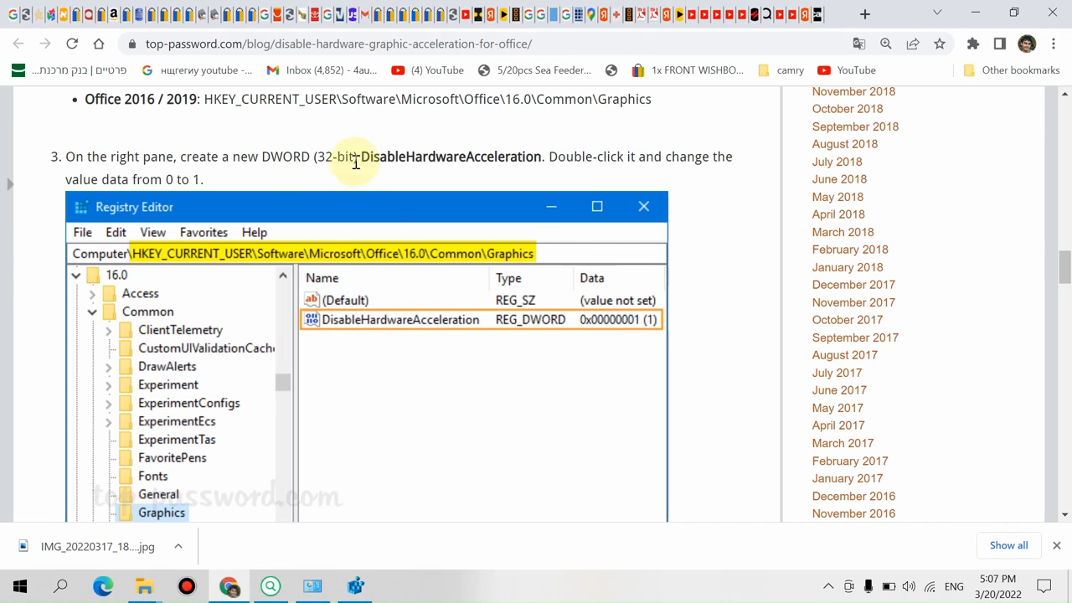
{"action": "mouse_move", "coordinate": [310, 175]}
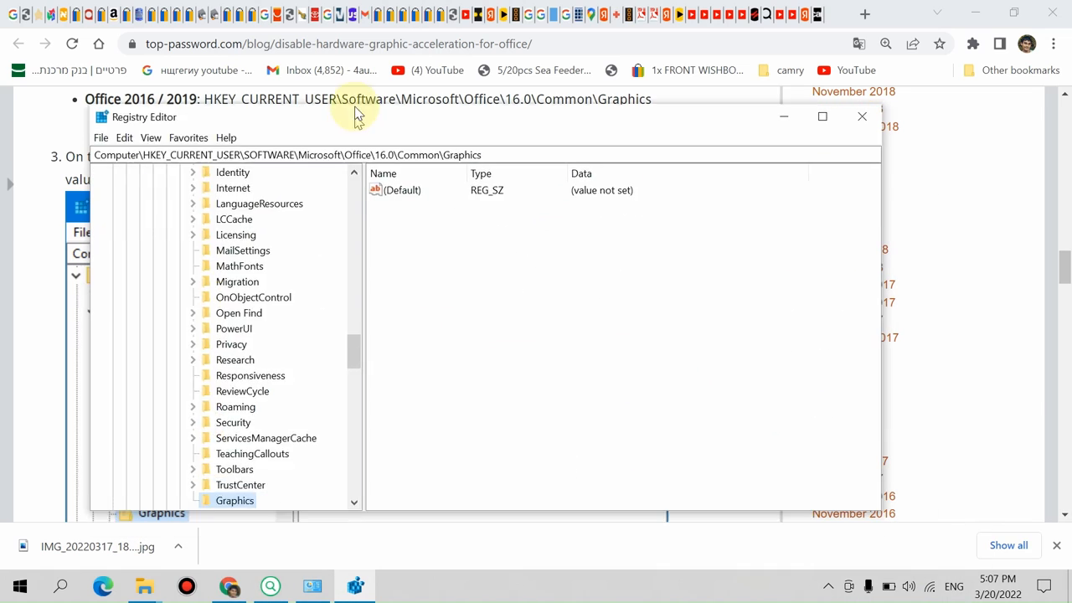
Step: Add a 32-bit DWORD value in Graphics named DisableHardwareAcceleration
{"action": "right_click", "coordinate": [486, 259]}
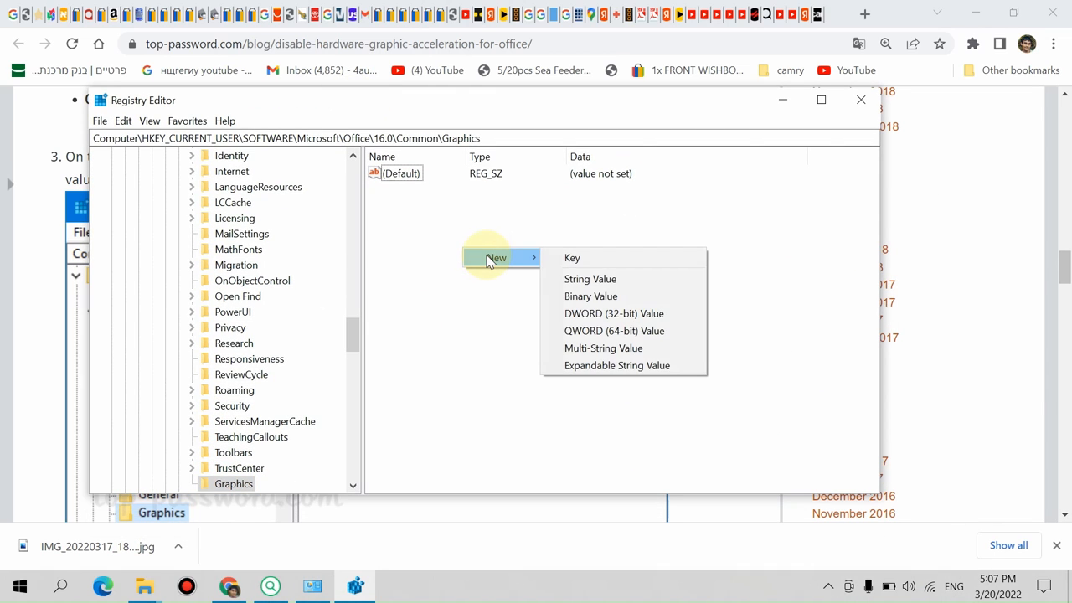
{"action": "mouse_move", "coordinate": [613, 314]}
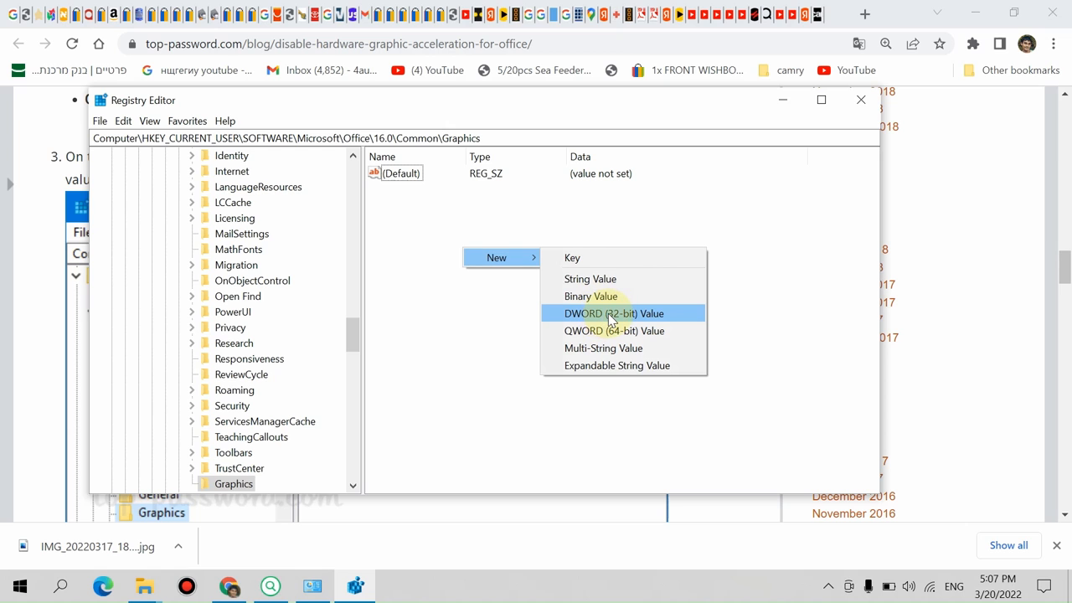
{"action": "left_click", "coordinate": [613, 314]}
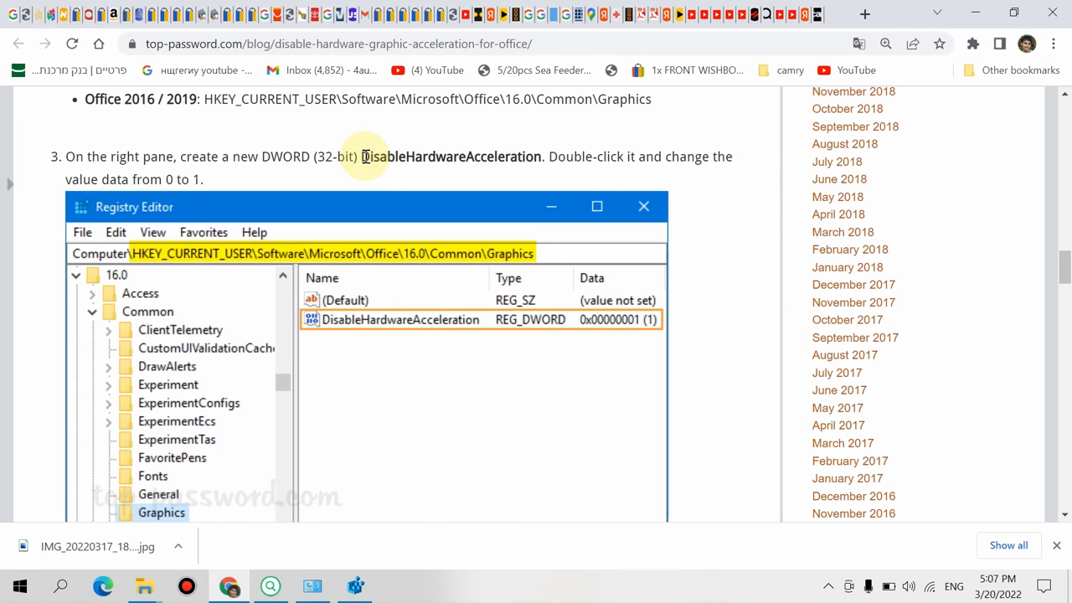
{"action": "double_click", "coordinate": [451, 158]}
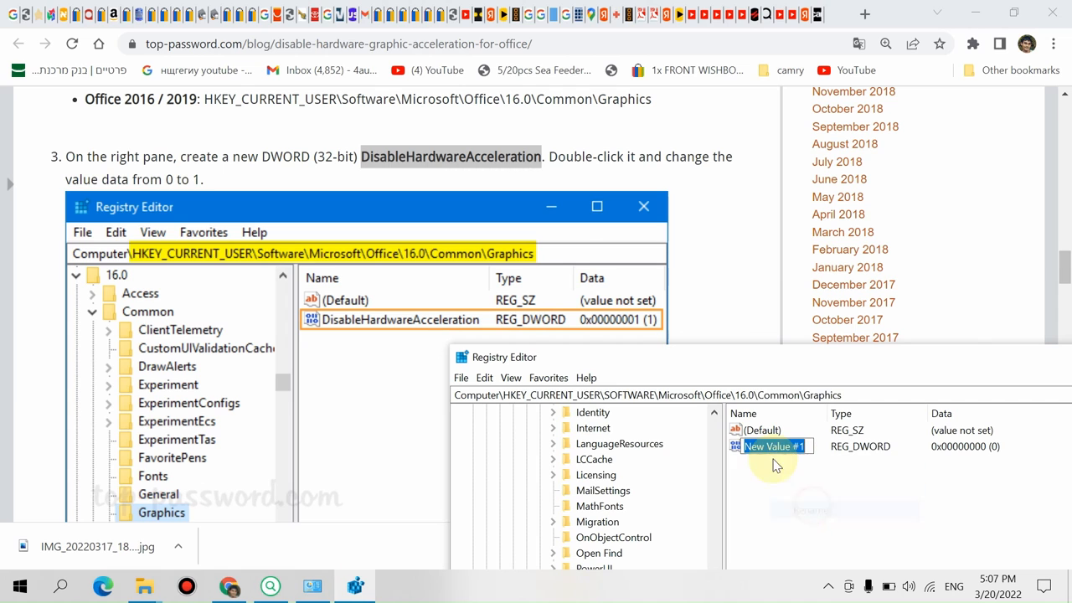
{"action": "type", "text": "DisableHardwareAcceleration"}
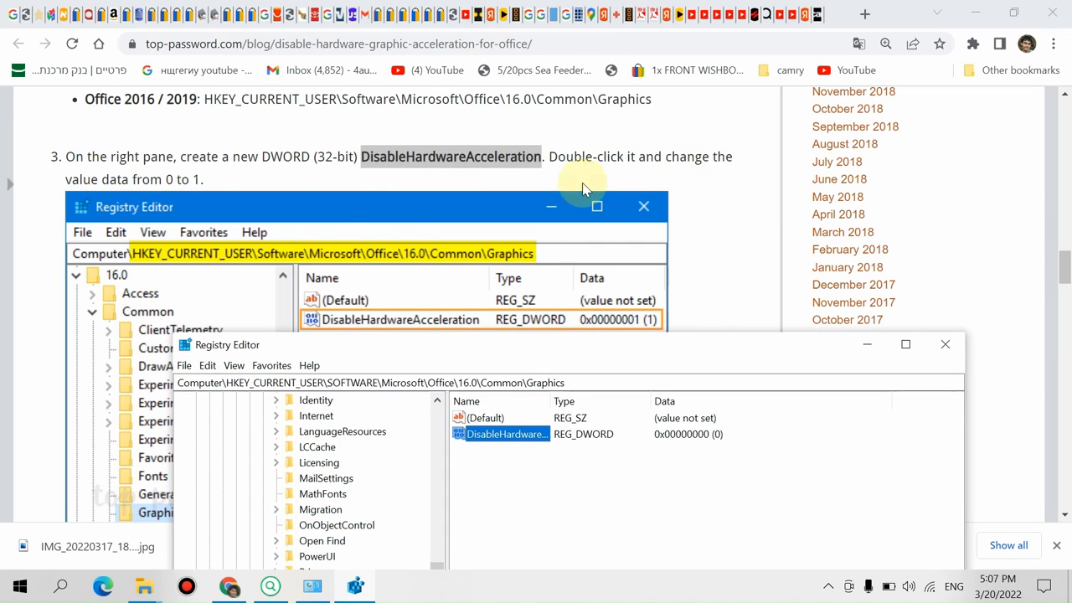
Step: Set DisableHardwareAcceleration's value data to 1 and close Registry Editor
{"action": "left_click", "coordinate": [506, 434]}
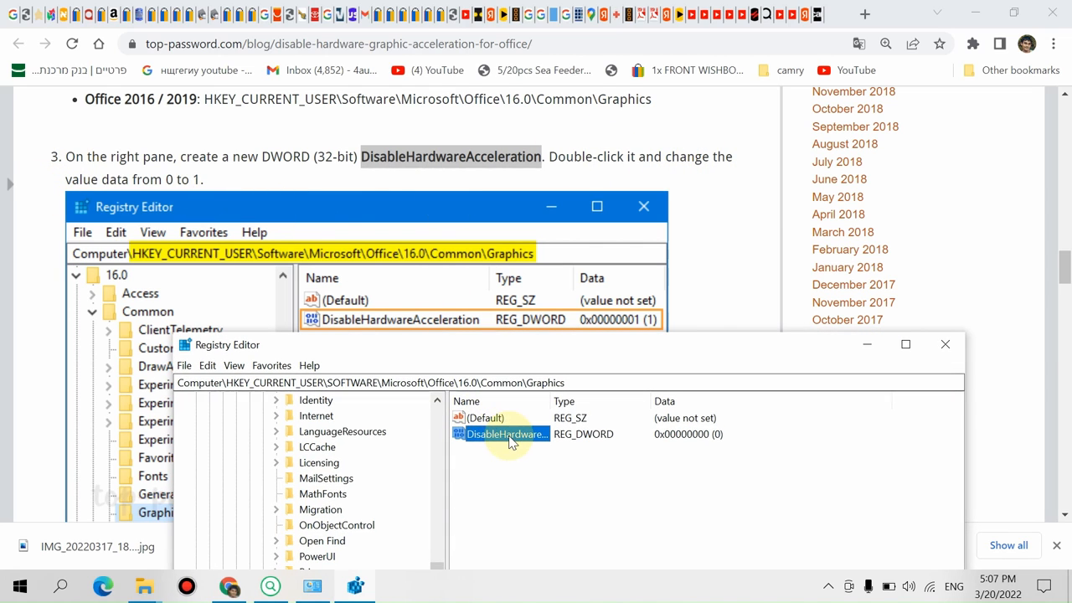
{"action": "double_click", "coordinate": [505, 433]}
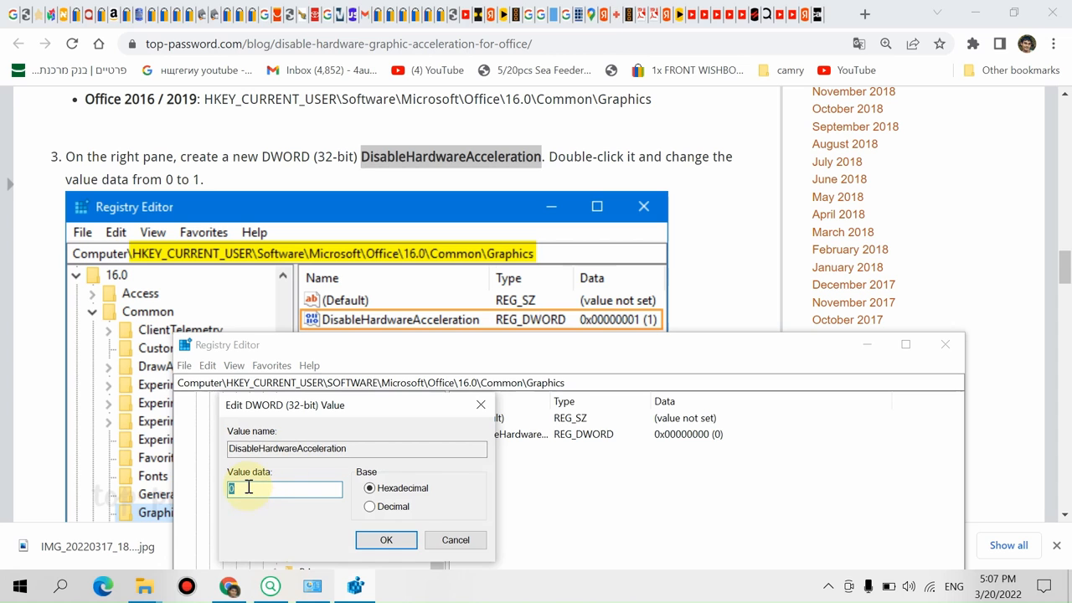
{"action": "type", "text": "1"}
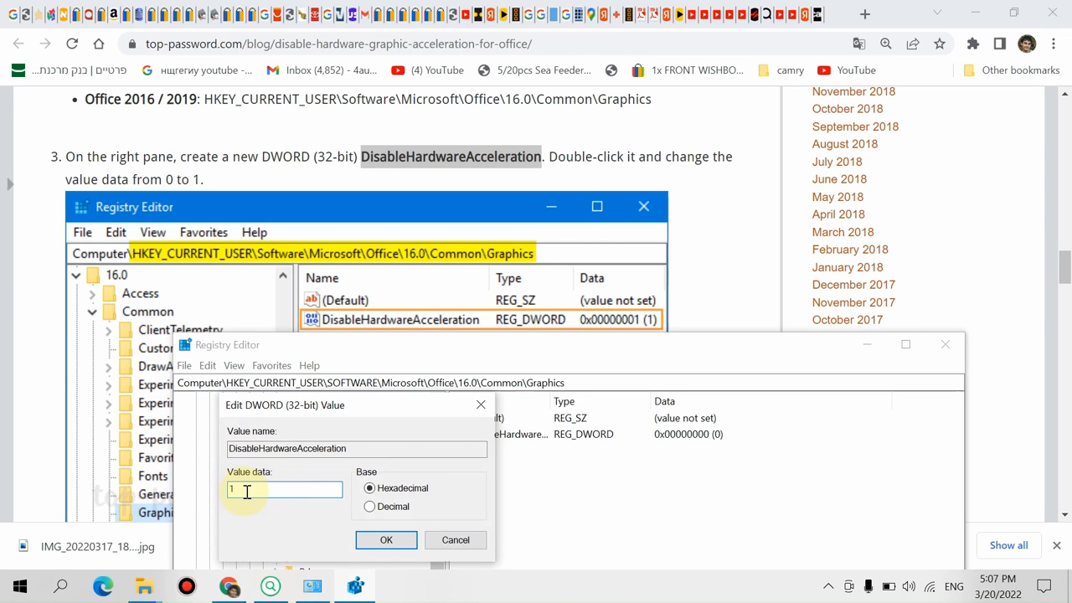
{"action": "left_click", "coordinate": [385, 540]}
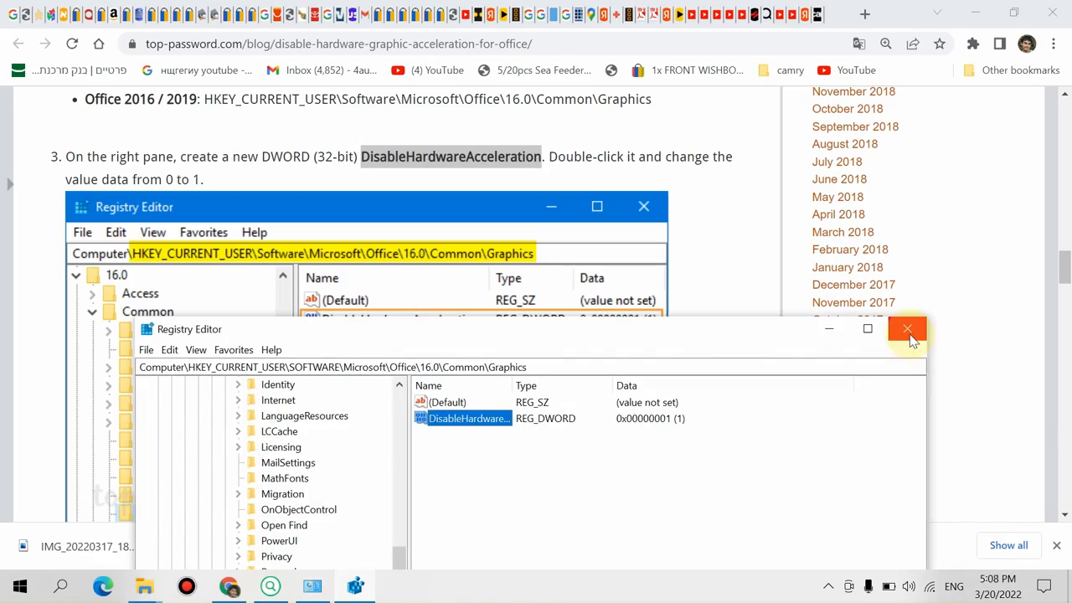
{"action": "left_click", "coordinate": [908, 328]}
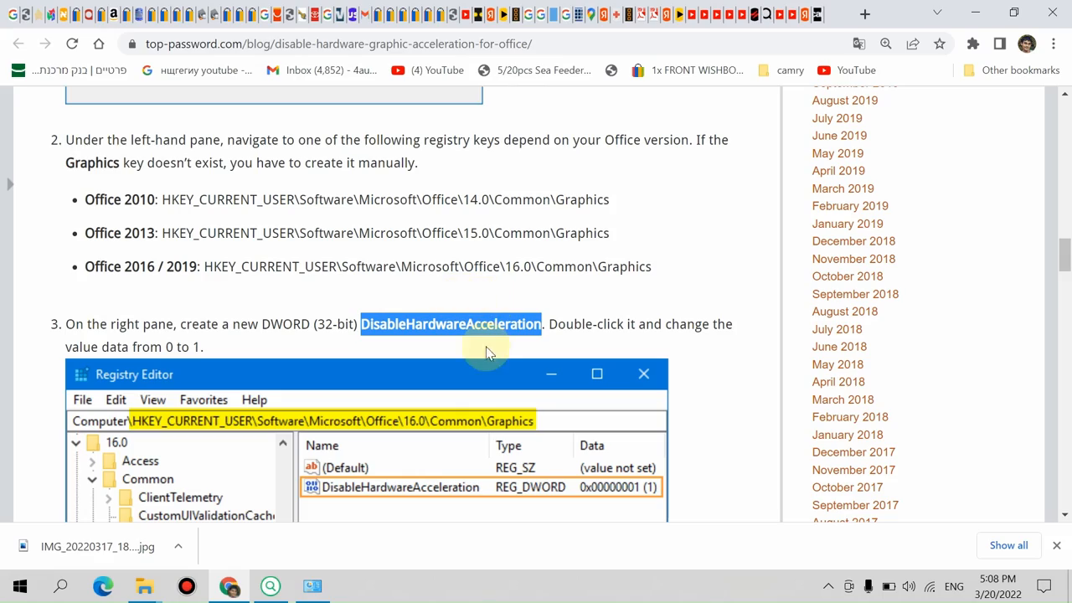
{"action": "mouse_move", "coordinate": [1064, 259]}
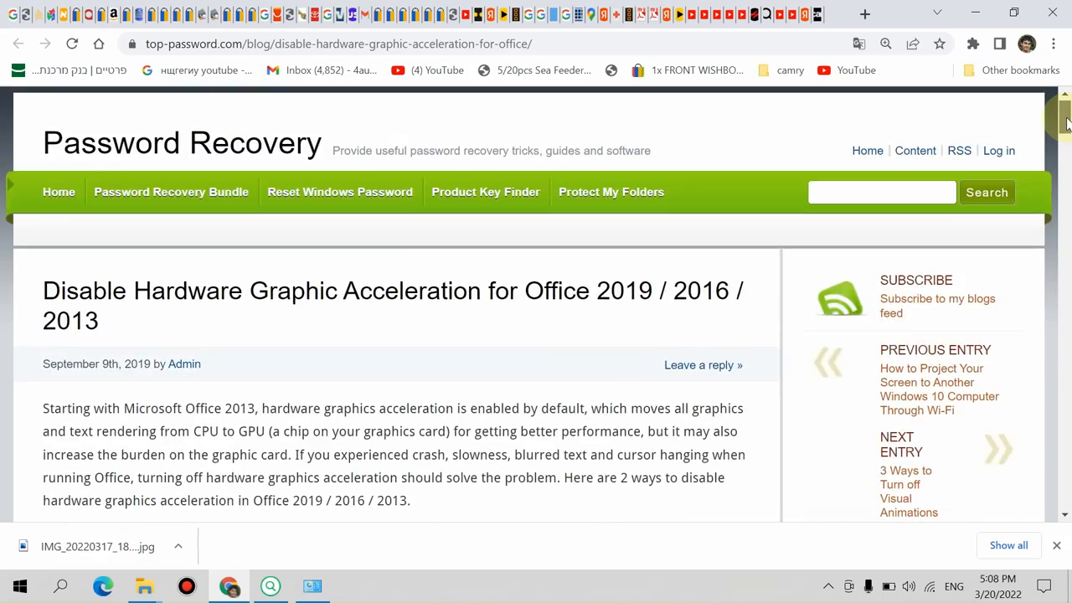
Step: Highlight the article's intro phrase about moving rendering from CPU to GPU
{"action": "scroll", "scroll_direction": "down", "scroll_amount": 3}
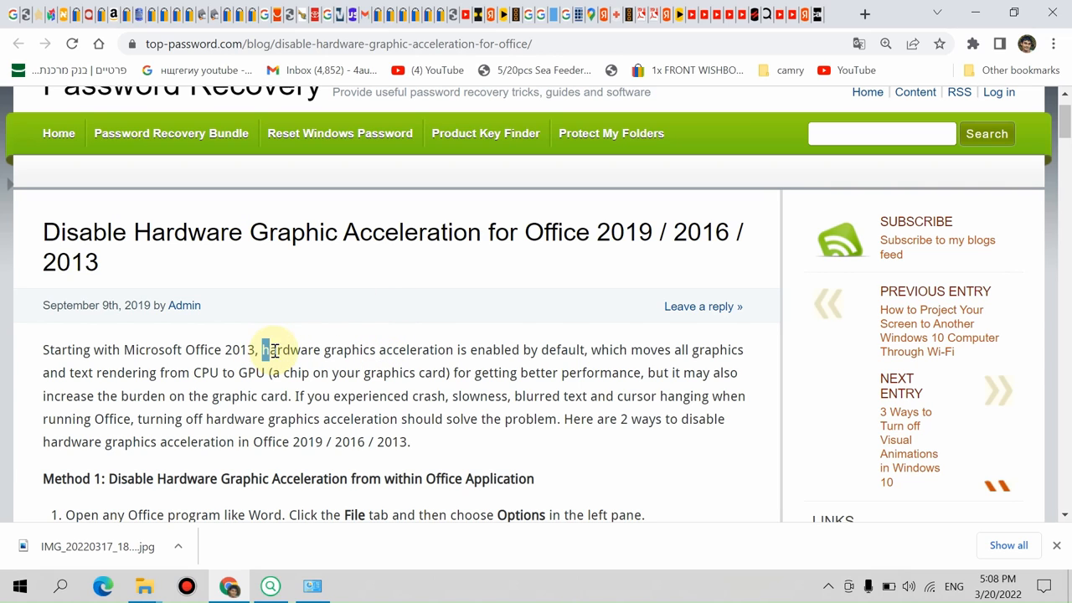
{"action": "double_click", "coordinate": [275, 350]}
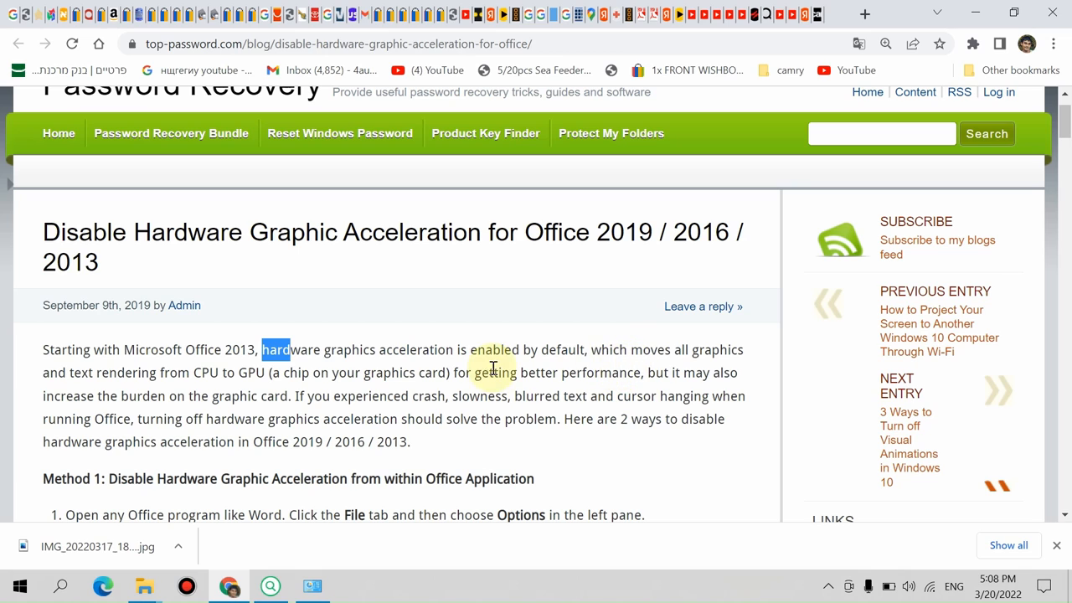
{"action": "mouse_move", "coordinate": [238, 388]}
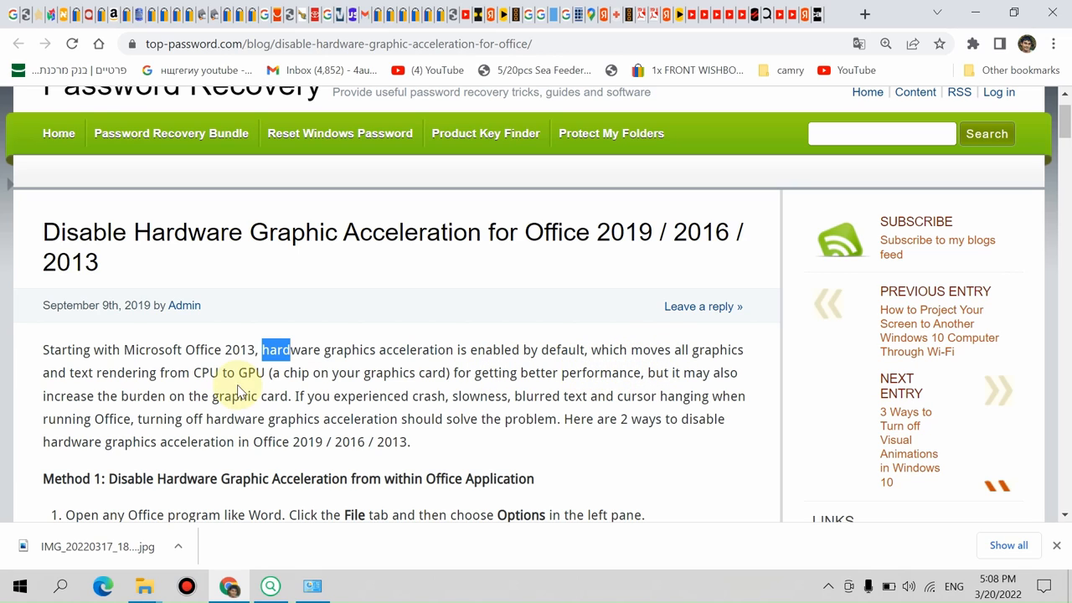
{"action": "mouse_move", "coordinate": [245, 392]}
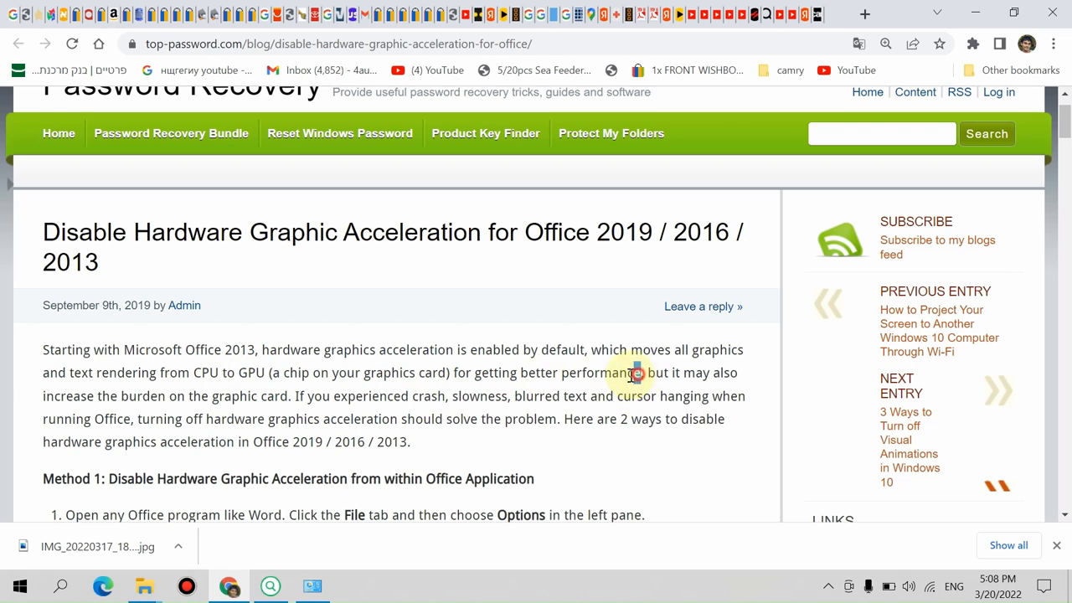
{"action": "left_click_drag", "start_coordinate": [192, 372], "coordinate": [640, 372]}
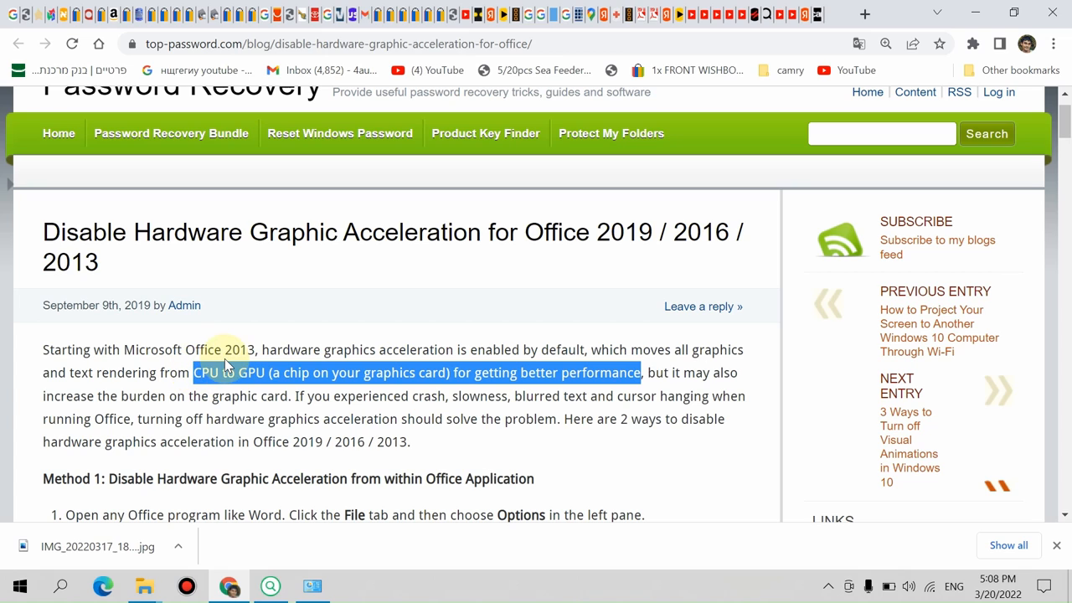
{"action": "mouse_move", "coordinate": [640, 193]}
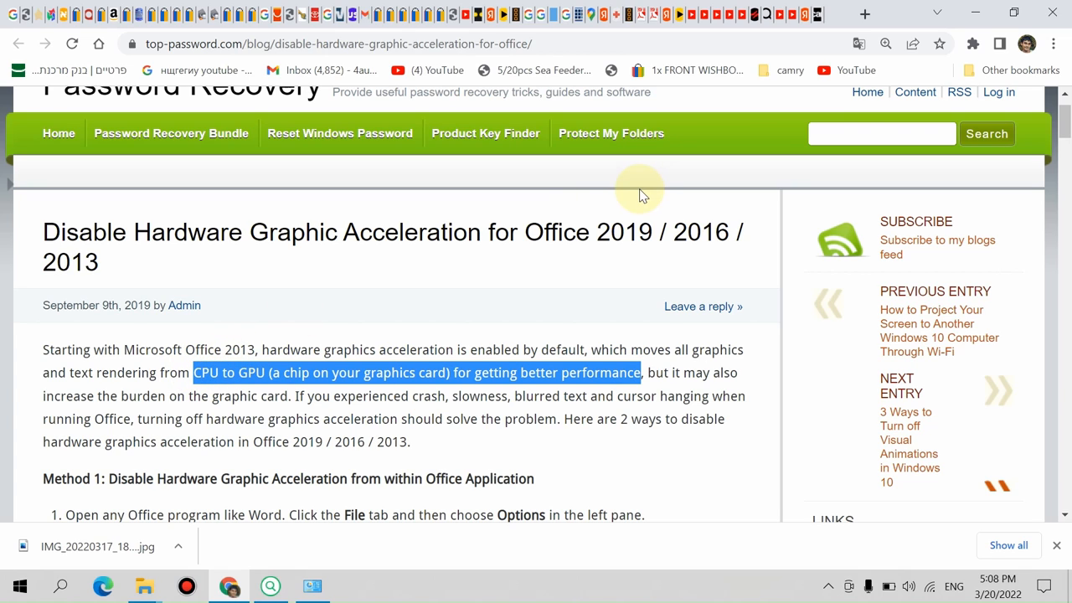
{"action": "mouse_move", "coordinate": [513, 161]}
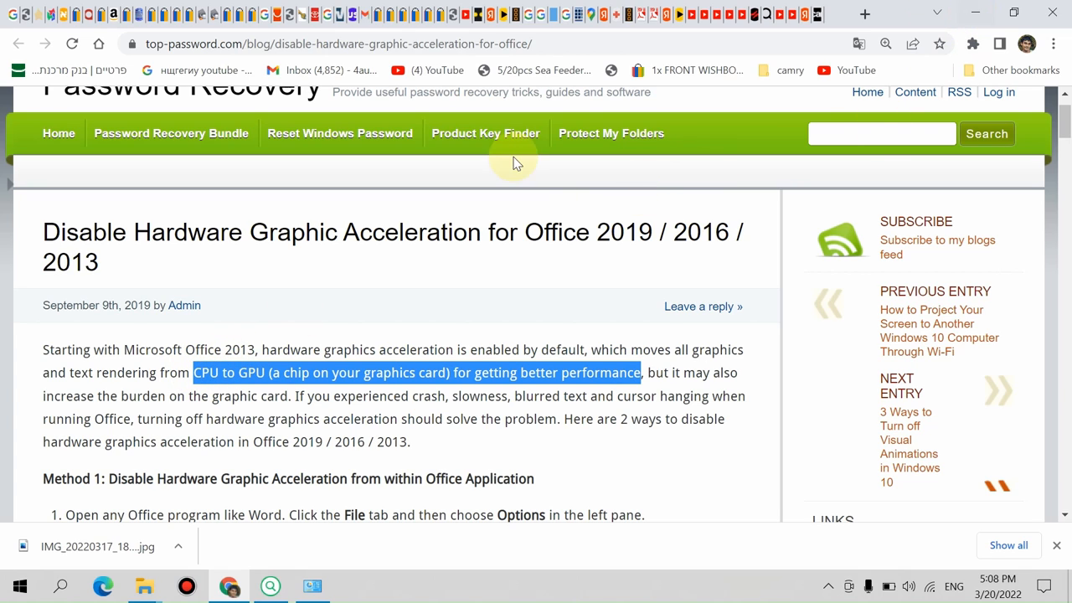